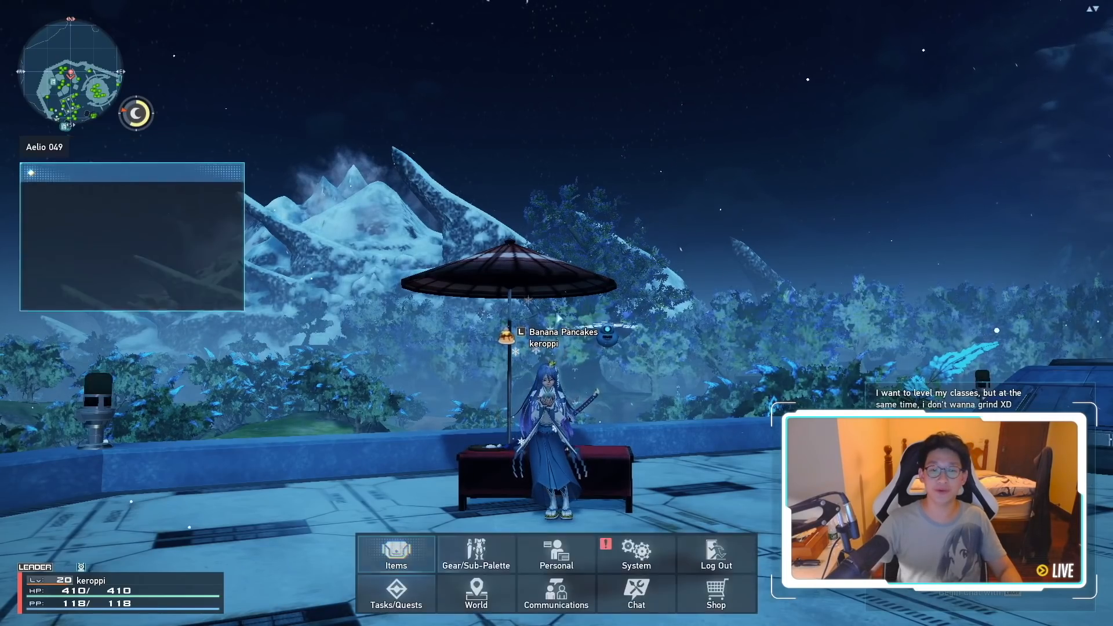
Step: Receive the Astute Braver Ticket from the SG Scratch apology campaign in Campaign Item Receipt
left_click(636, 555)
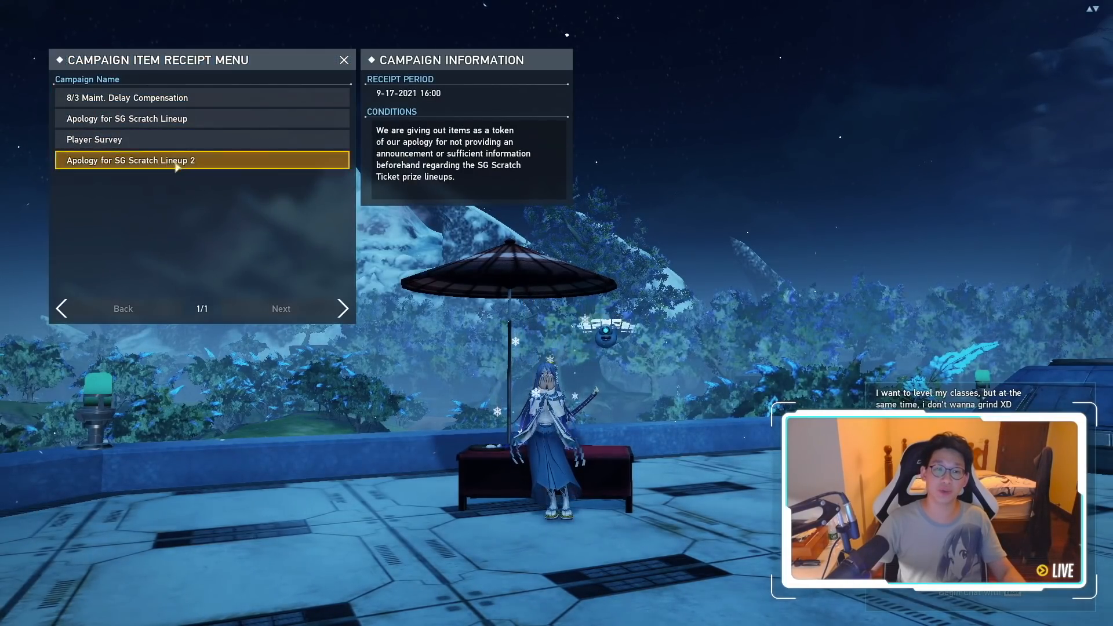
left_click(202, 160)
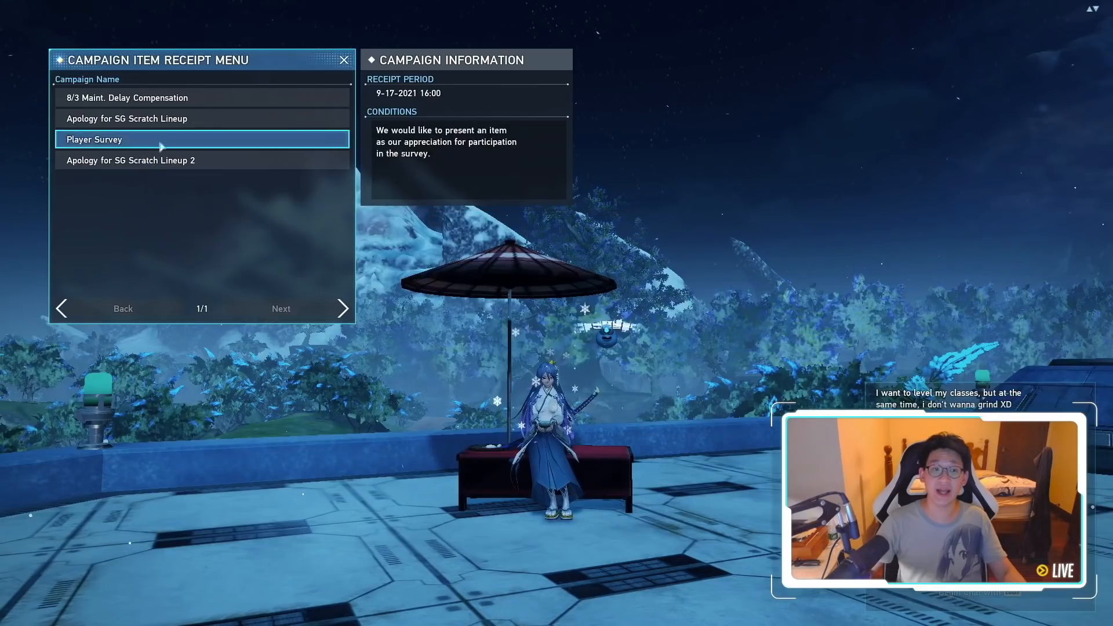
left_click(126, 118)
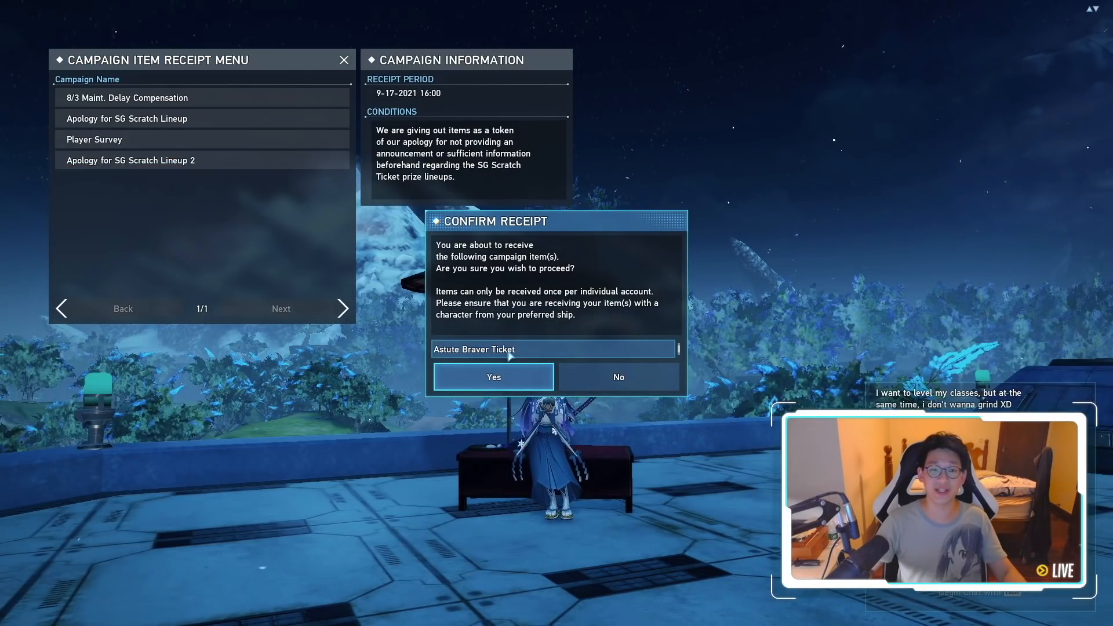
left_click(492, 377)
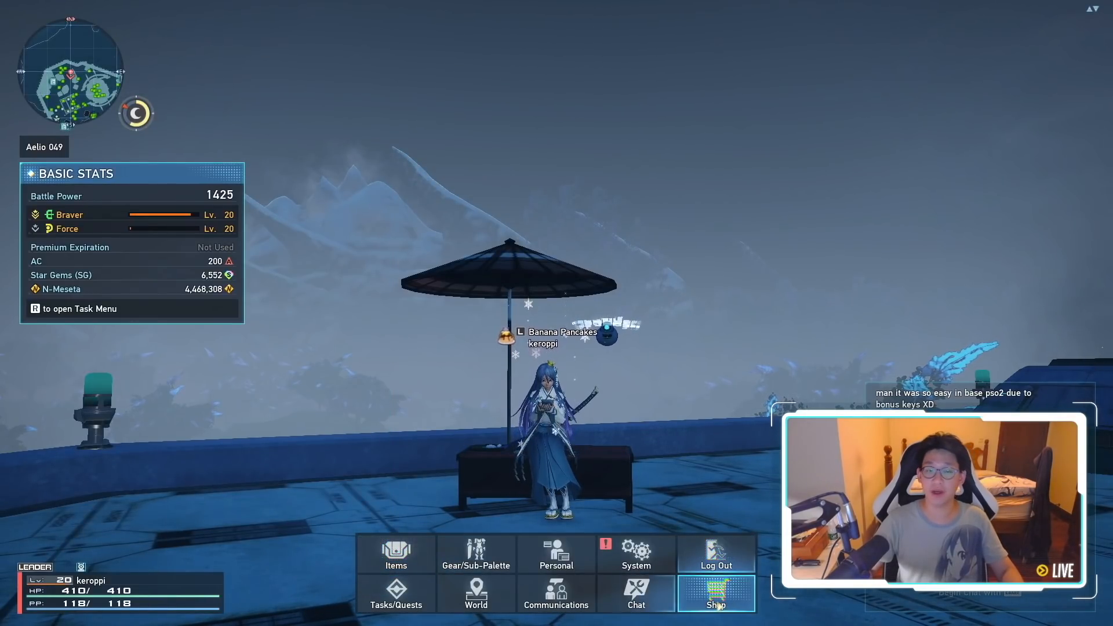
Step: Exchange one prize slip for N-Rare Drop Rate +25% through Item Recycle
left_click(716, 593)
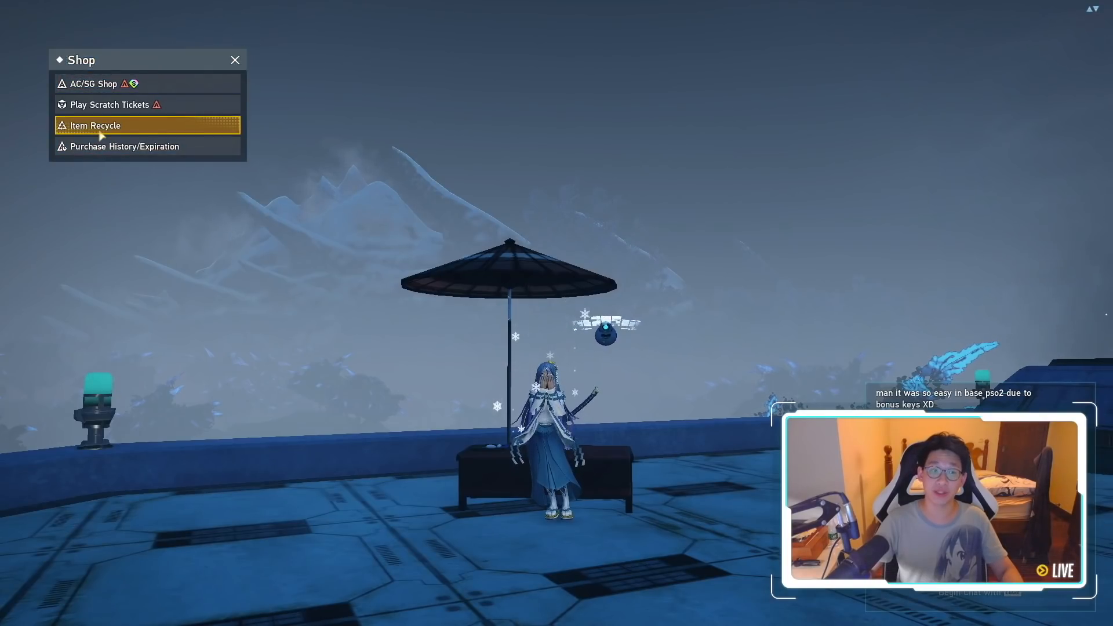
left_click(94, 125)
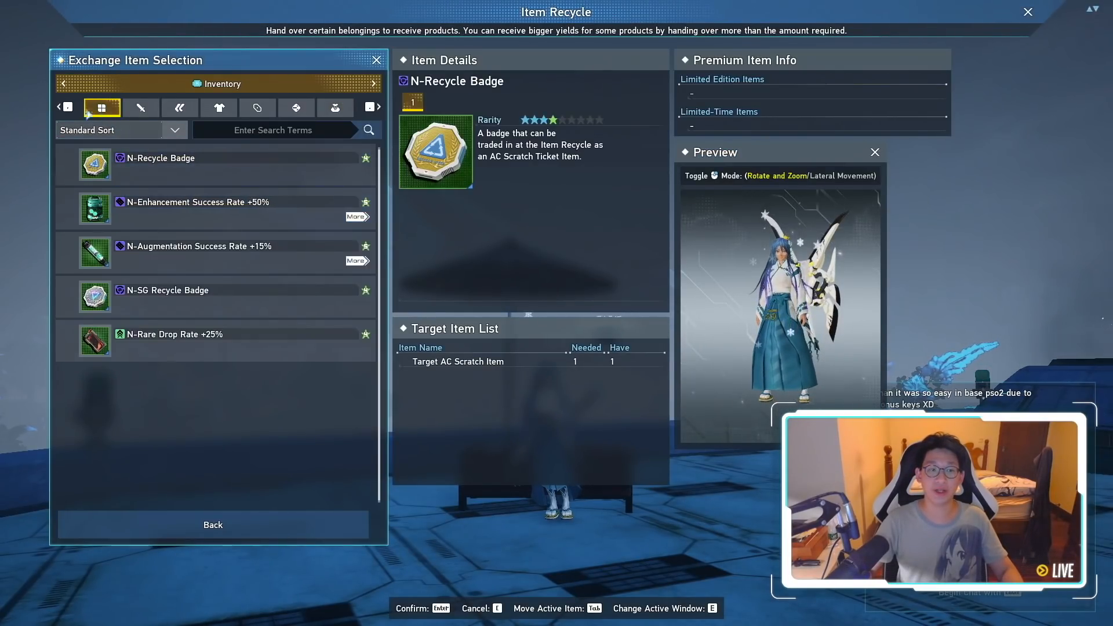
left_click(178, 334)
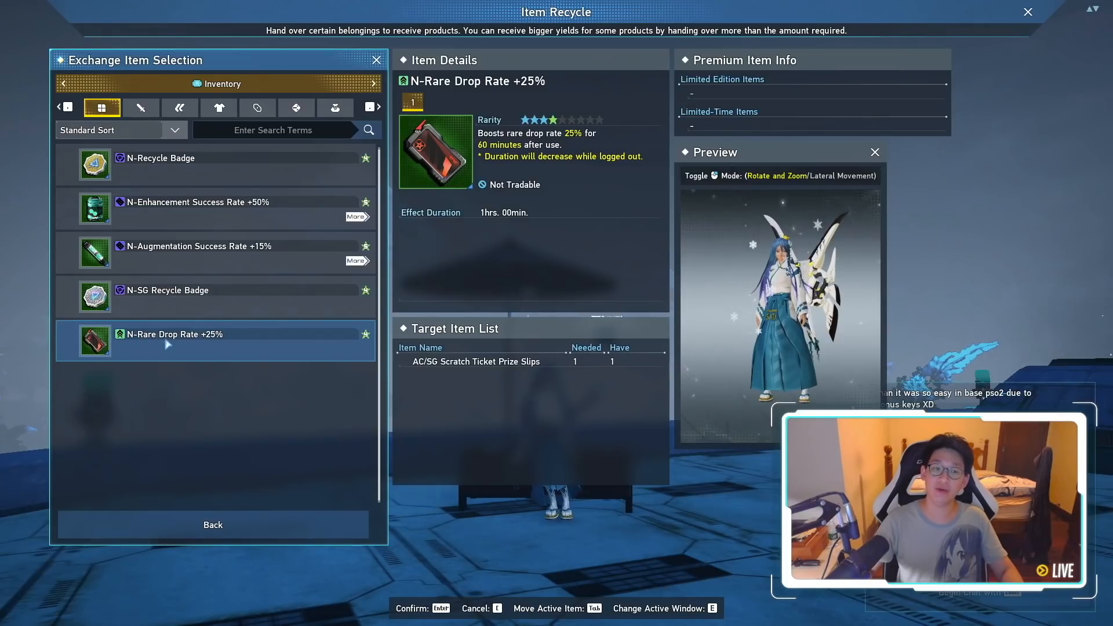
left_click(174, 334)
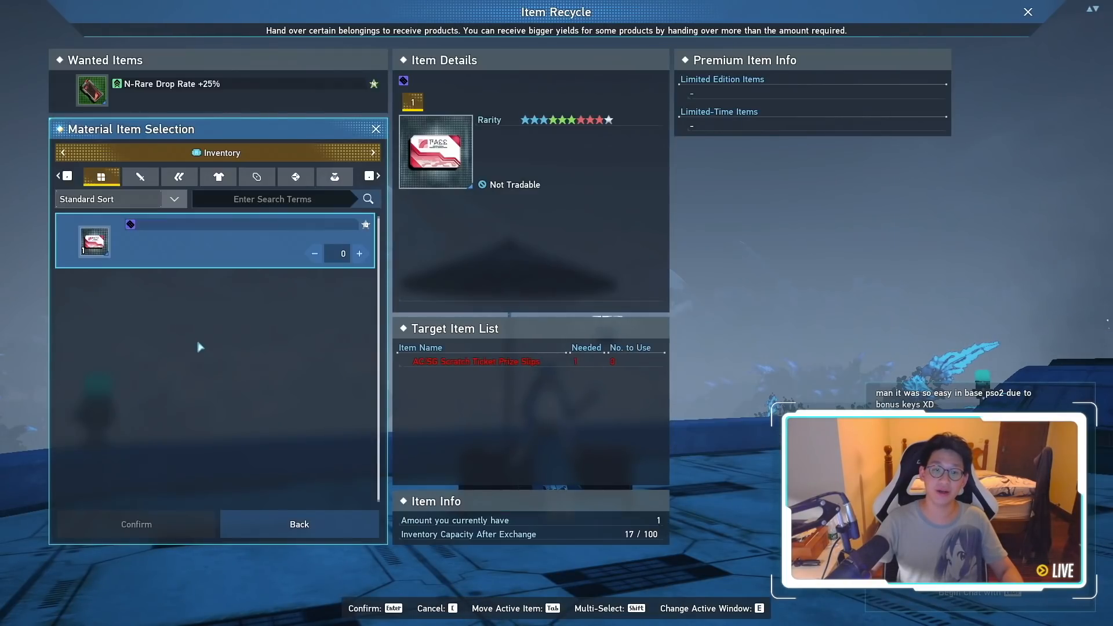
left_click(359, 253)
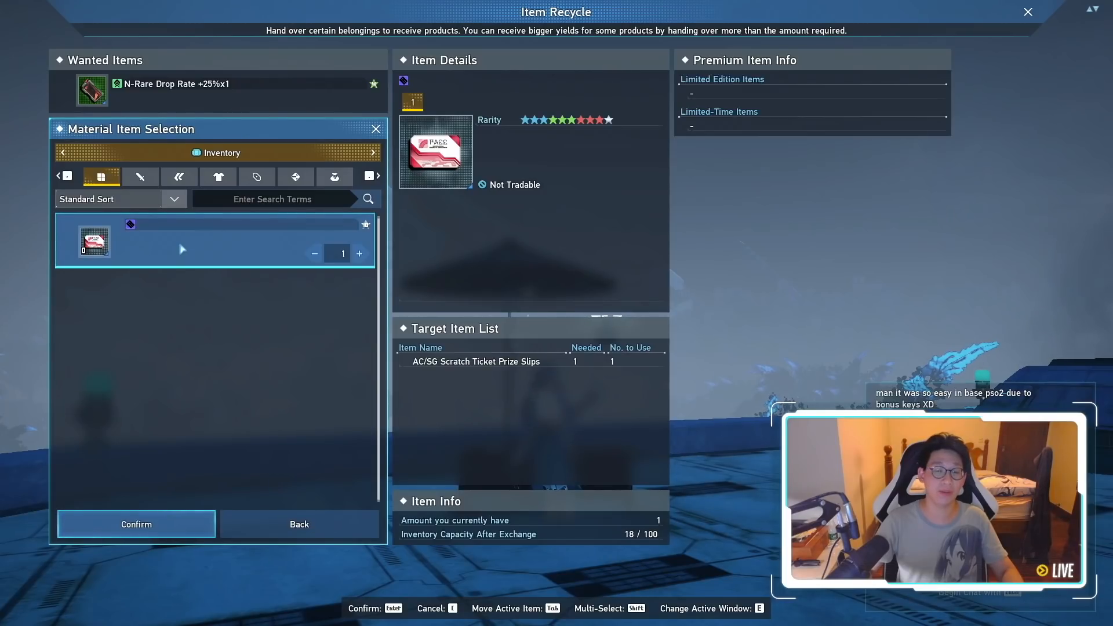
left_click(136, 524)
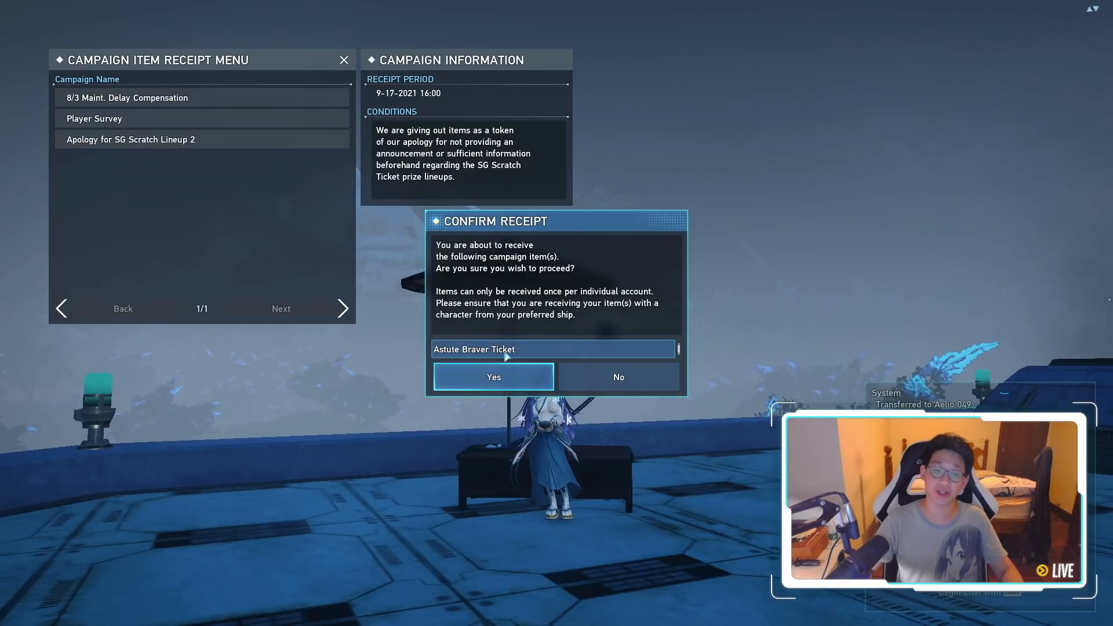
Step: Open the scratch ticket lineup and select the Astute Braver SG Scratch Ticket
left_click(492, 377)
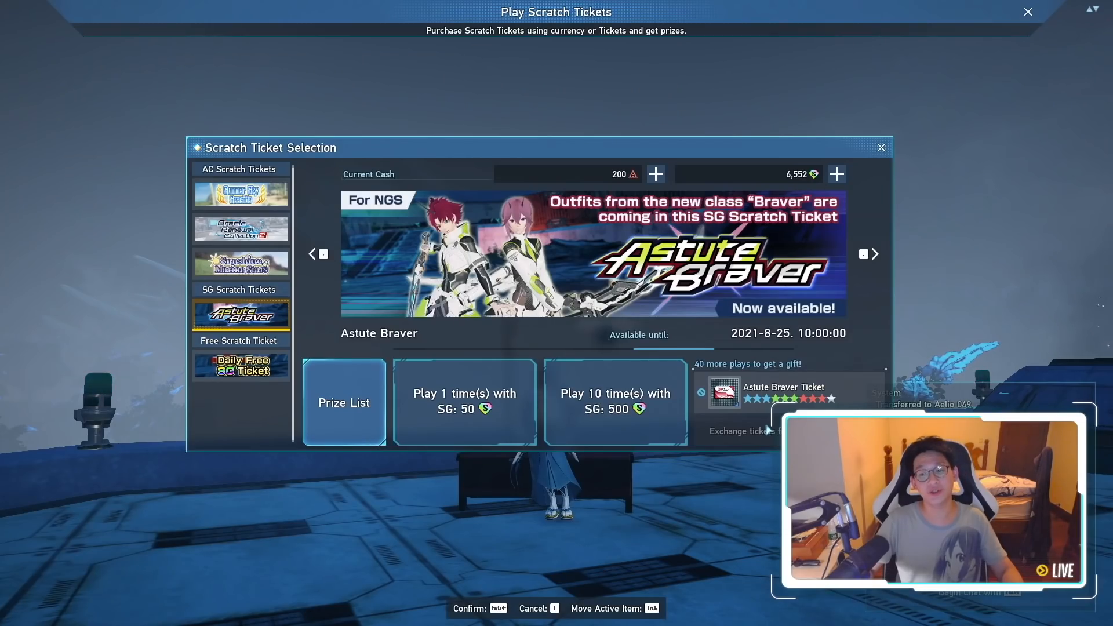
mouse_move(320, 124)
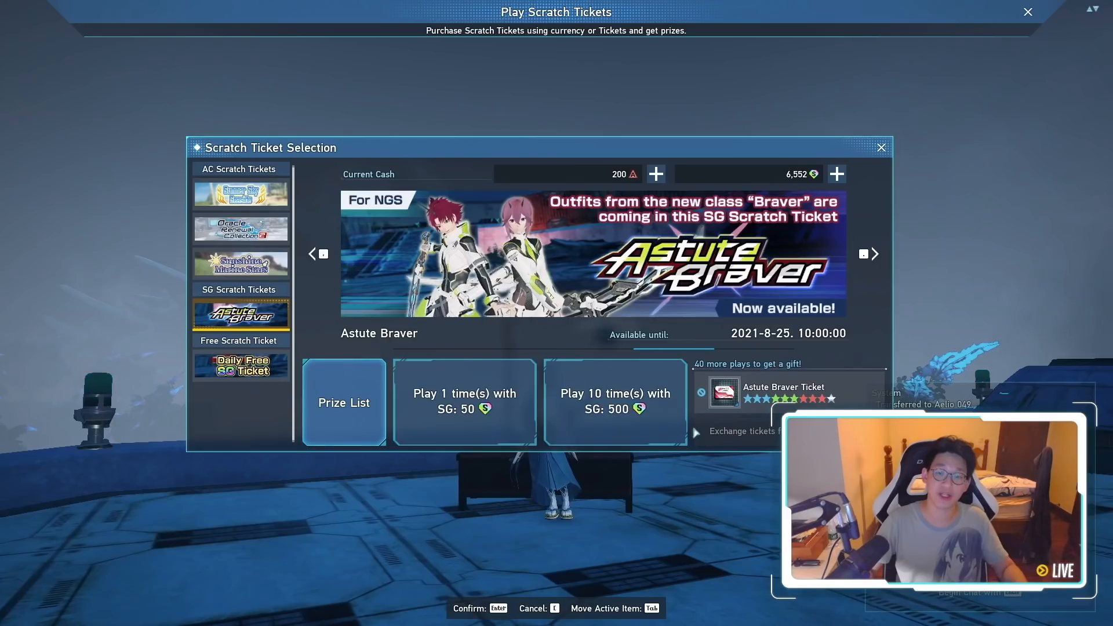
mouse_move(716, 442)
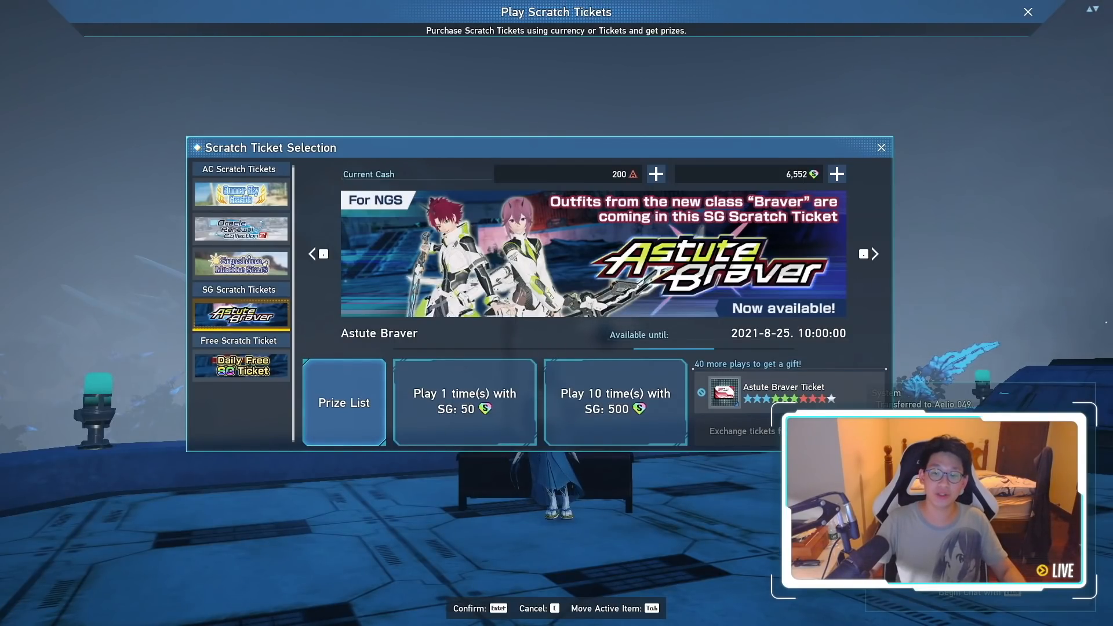
left_click(343, 403)
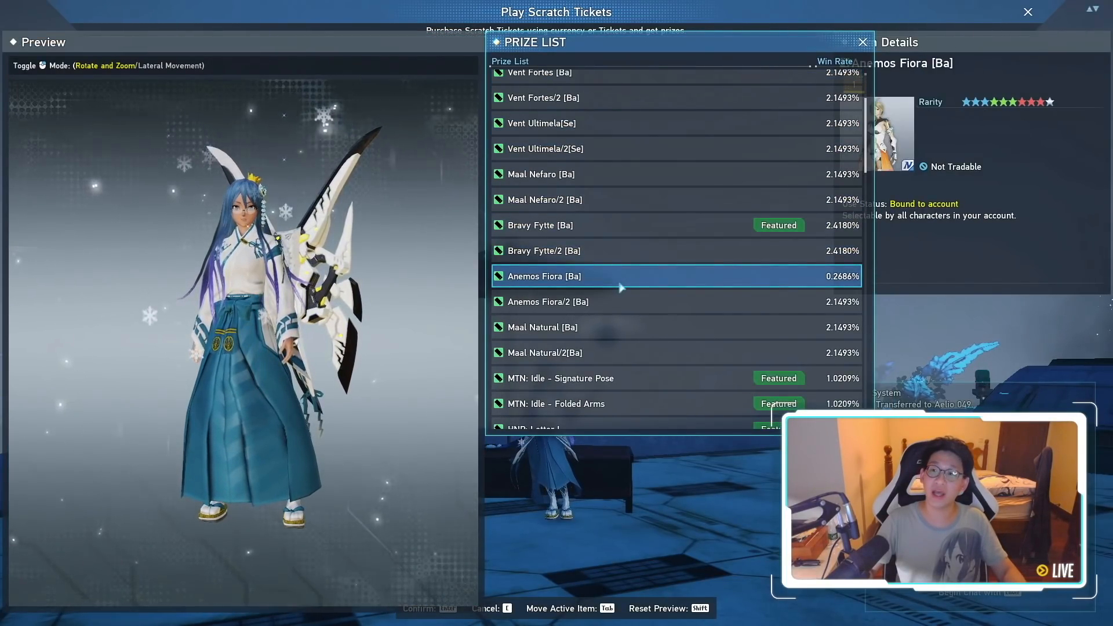
Step: Scroll the Astute Braver prize list and preview another prize outfit
scroll("up", 3)
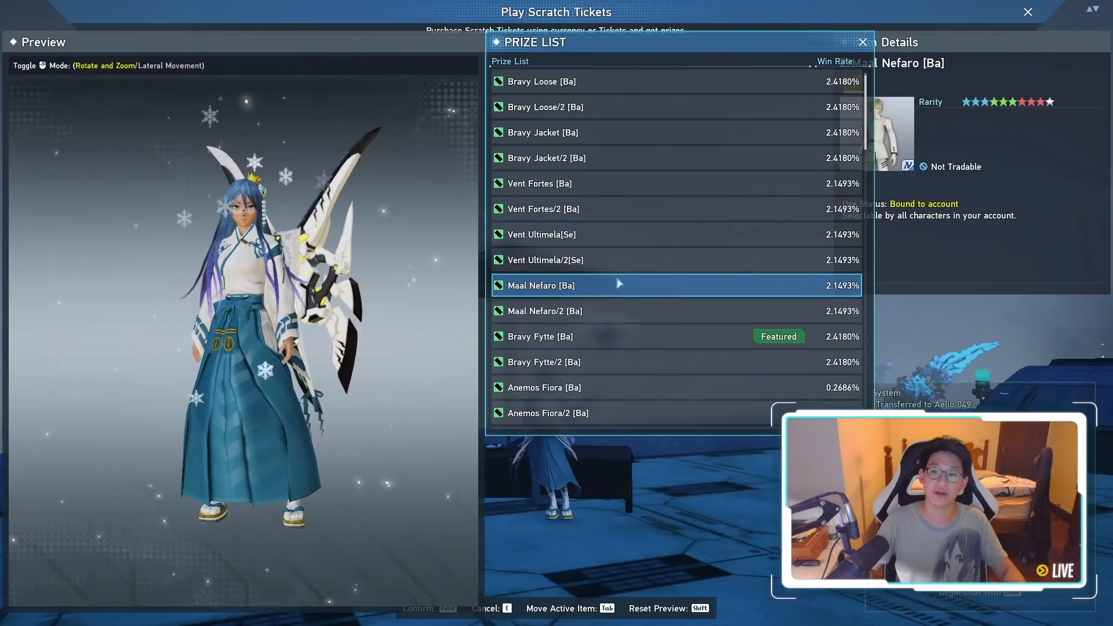
left_click(544, 311)
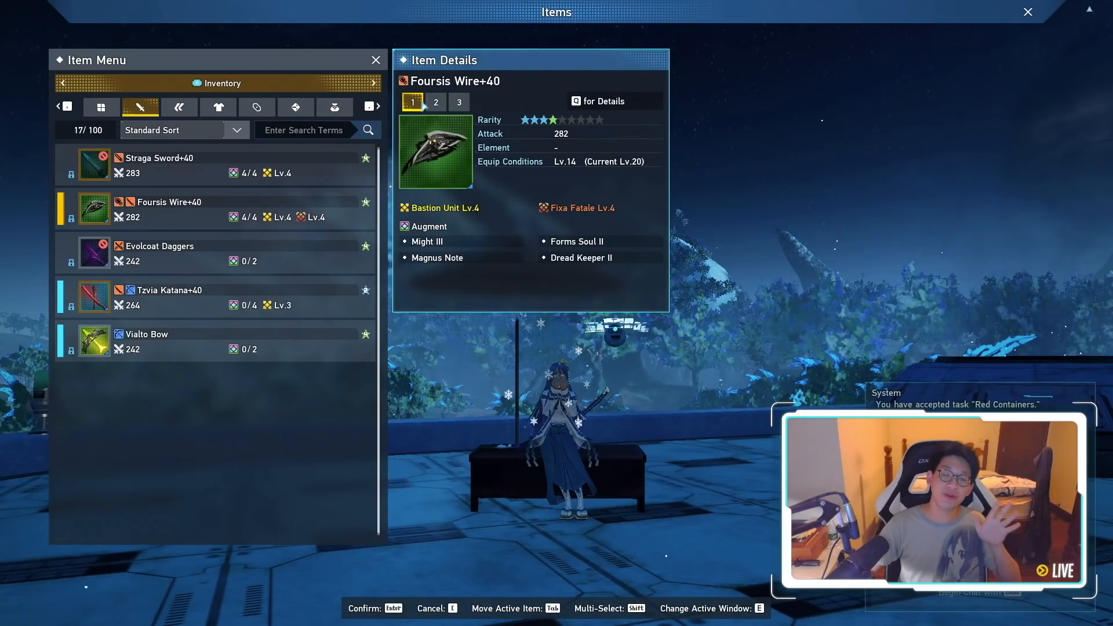
Step: Inspect Foursis Wire+40, Evolcoat Daggers, Foursis Wire+40 again, then Straga Sword+40
left_click(458, 101)
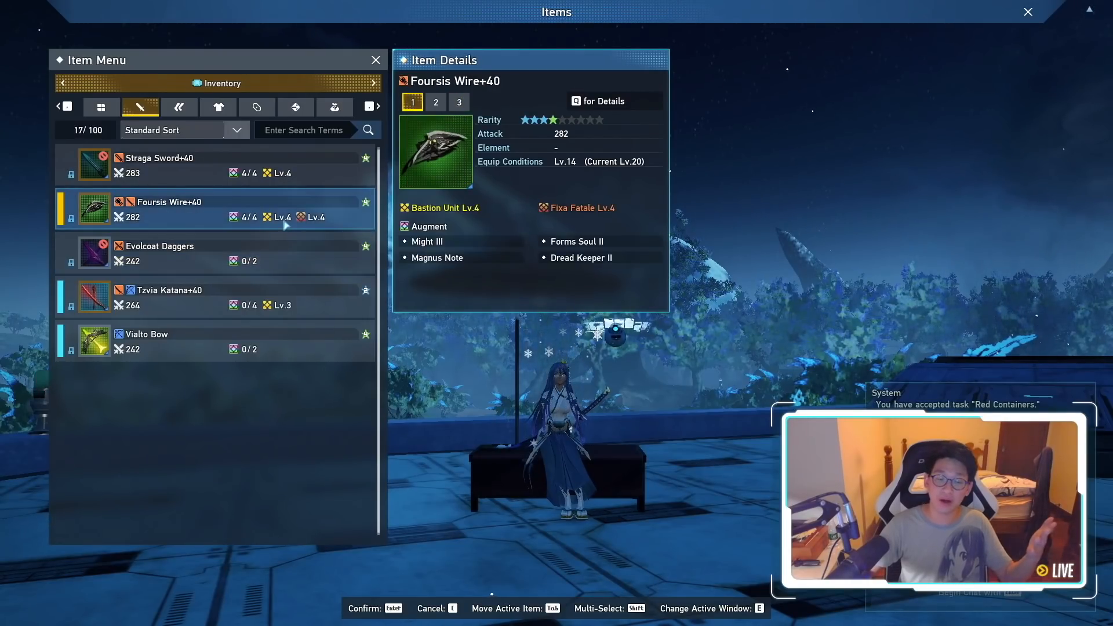
left_click(177, 253)
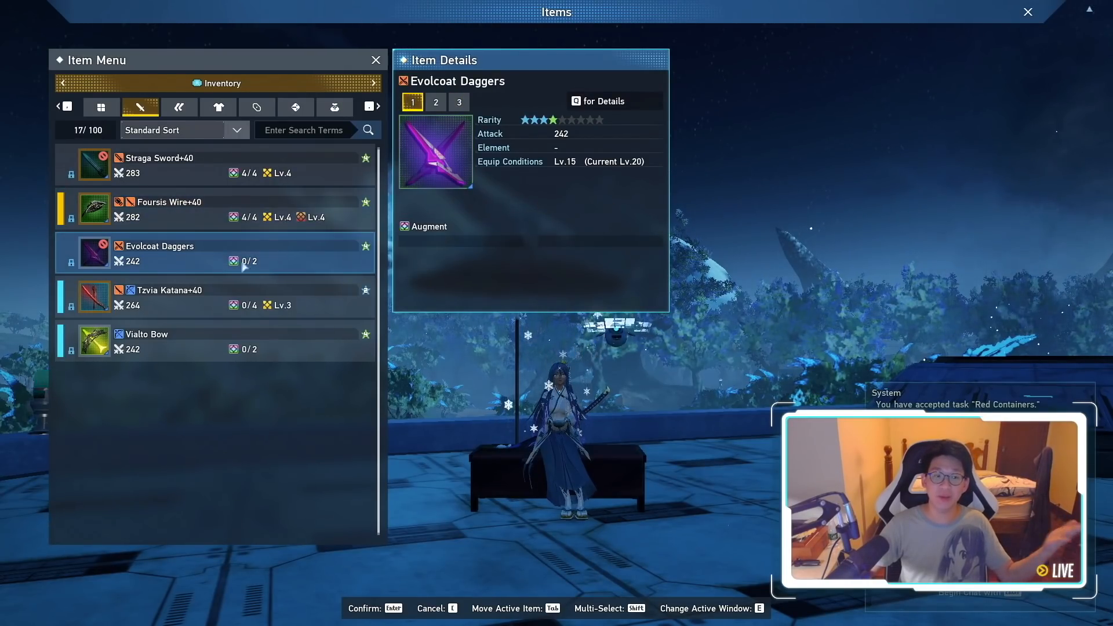
left_click(169, 203)
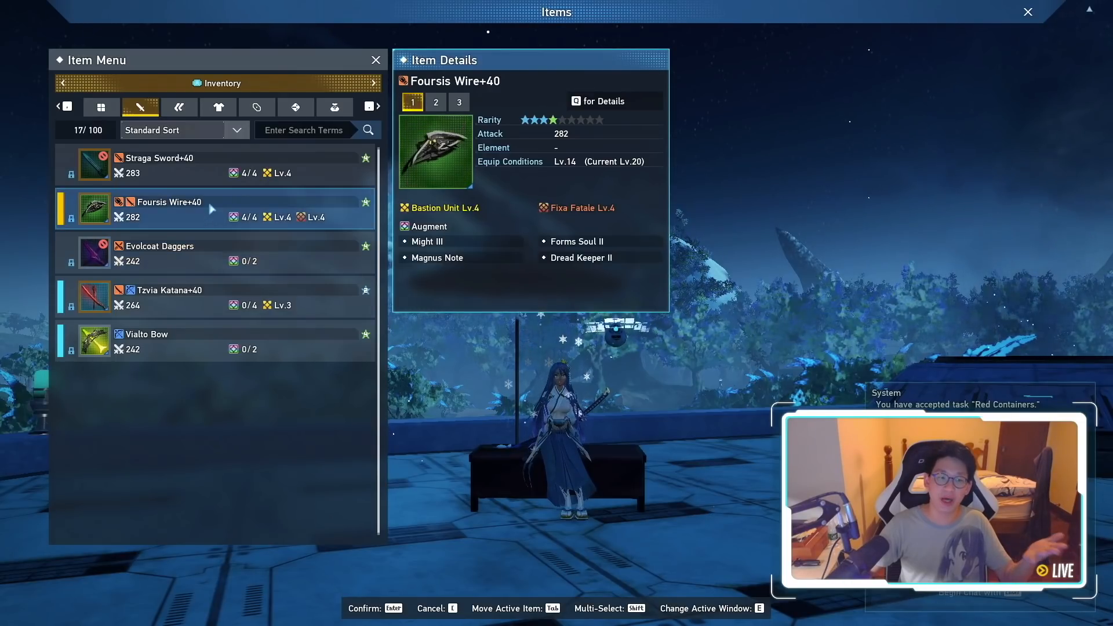
left_click(159, 246)
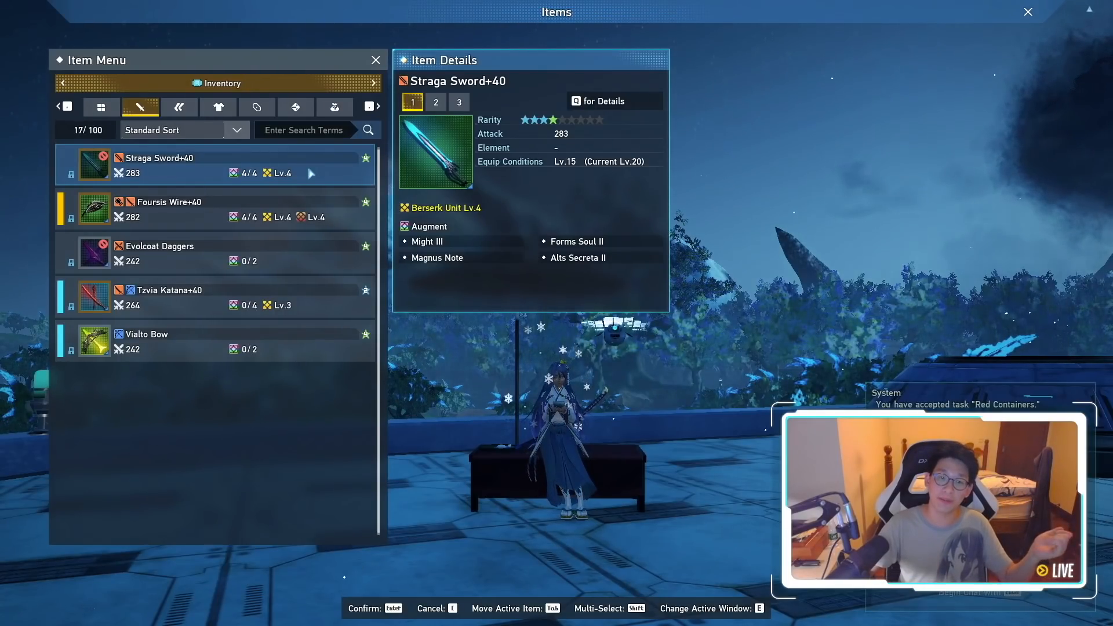
Step: Select Foursis Wire+40 to redisplay its stats and augments
left_click(458, 102)
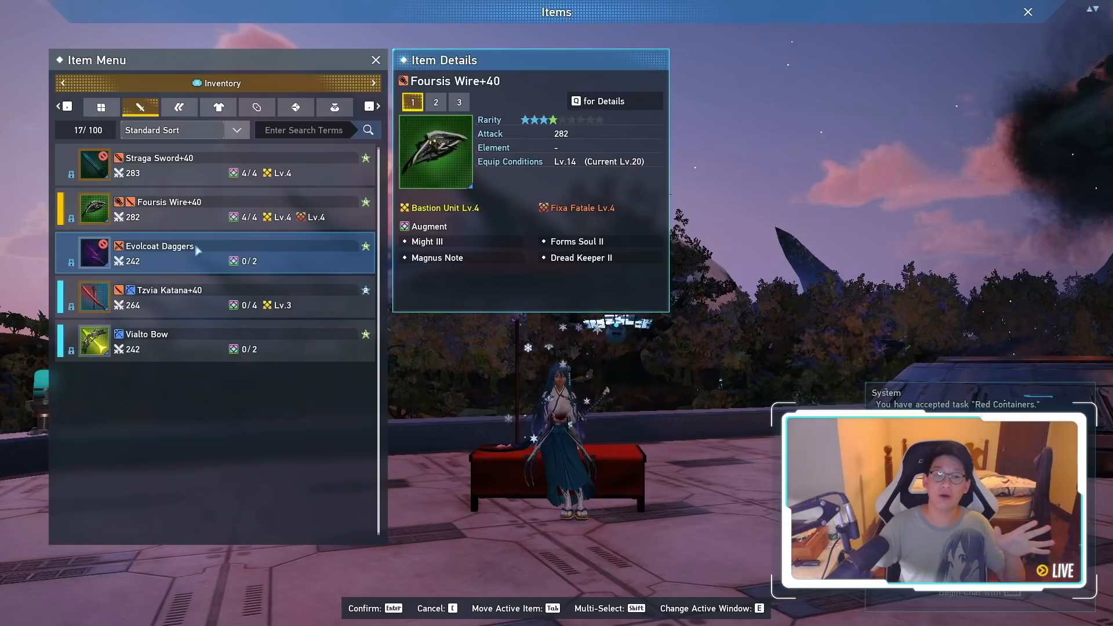
Step: Inspect Evolcoat Daggers, then switch the Item Menu to the armor list
left_click(159, 246)
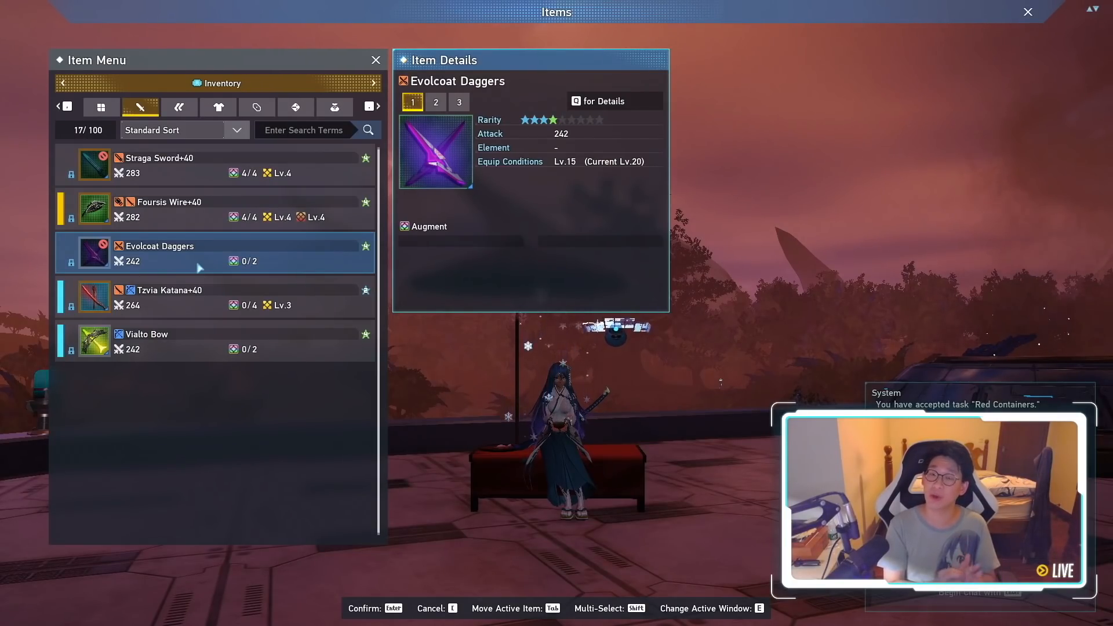
left_click(180, 107)
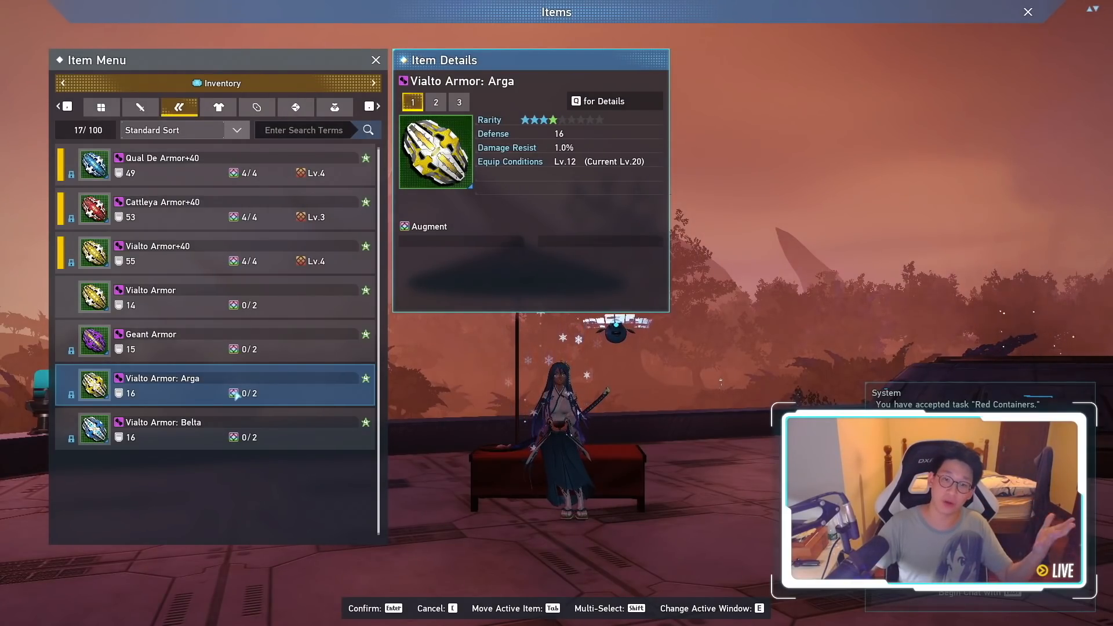
Step: Compare Vialto Armor: Belta and Arga across their basic and enhancement detail pages
left_click(161, 430)
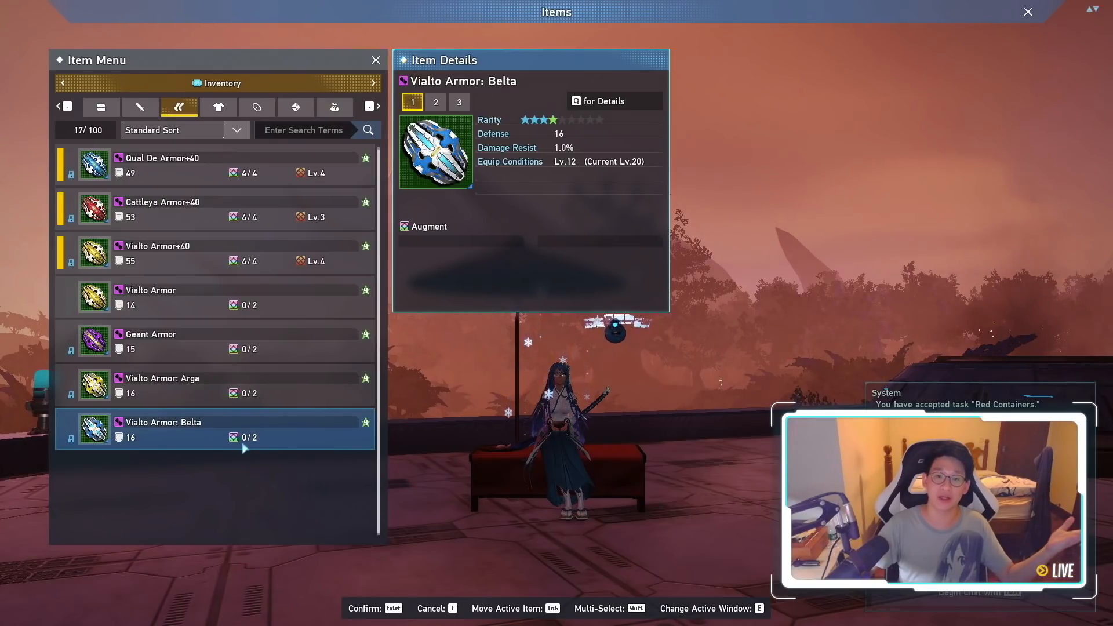
left_click(162, 378)
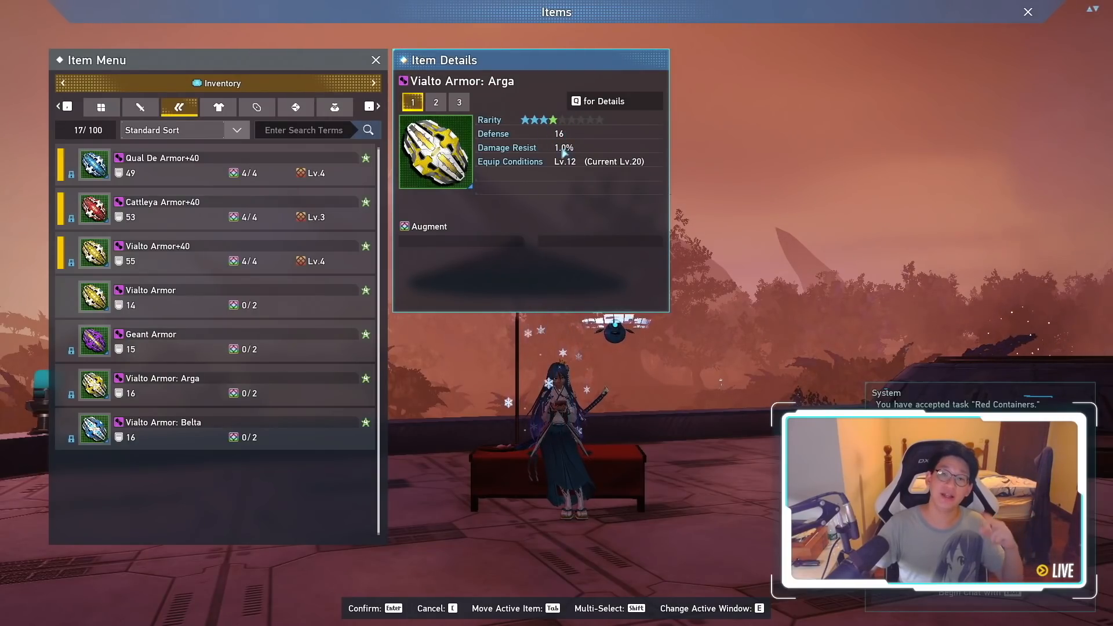
left_click(435, 101)
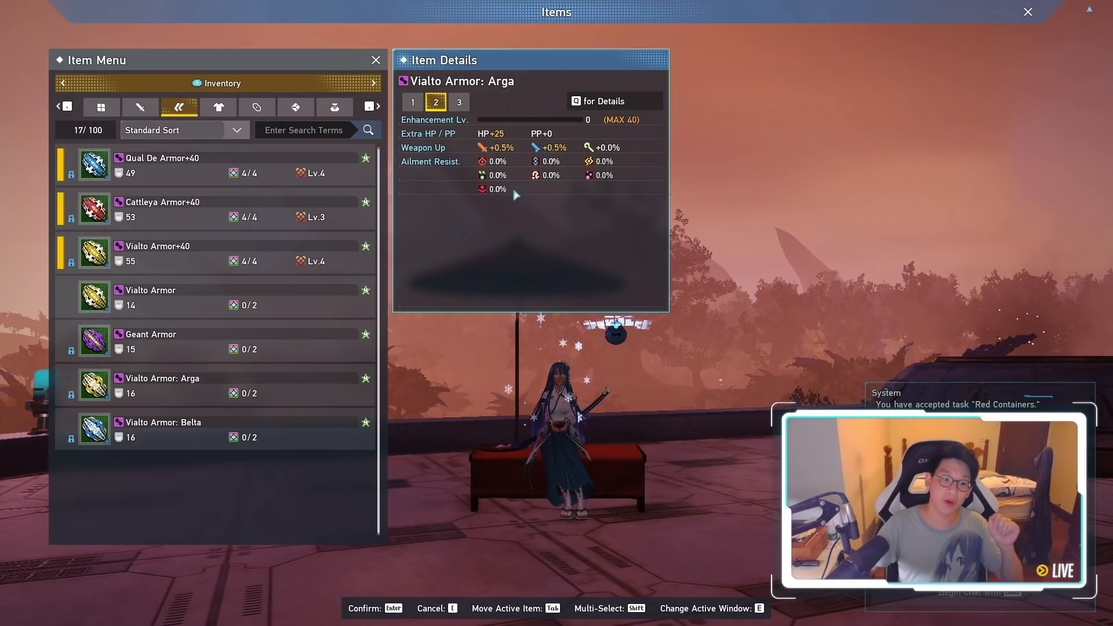
left_click(161, 422)
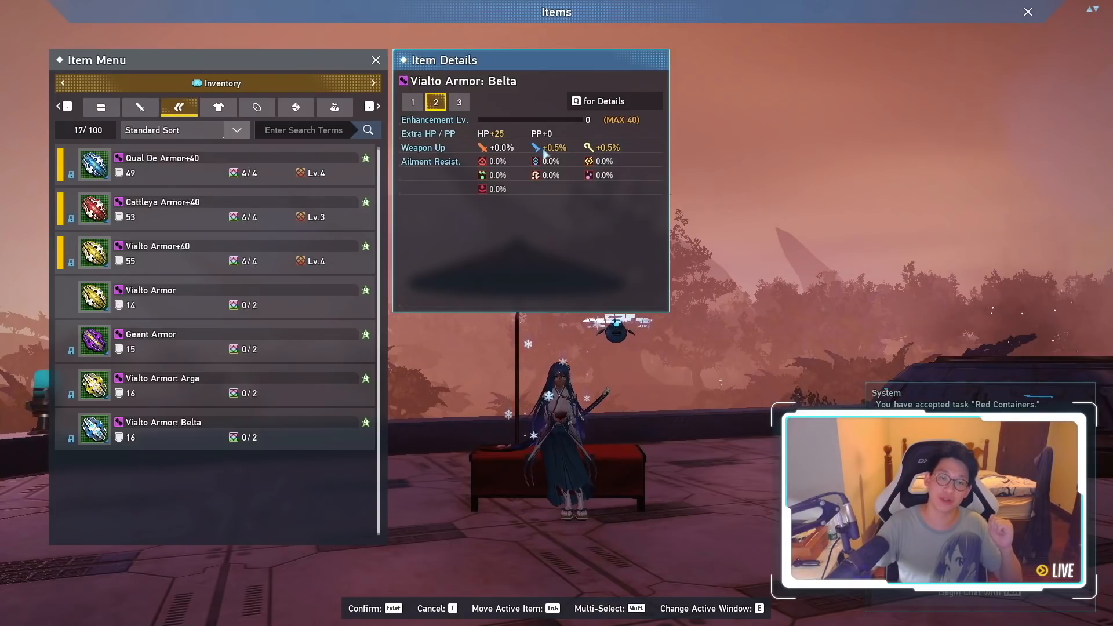
left_click(412, 101)
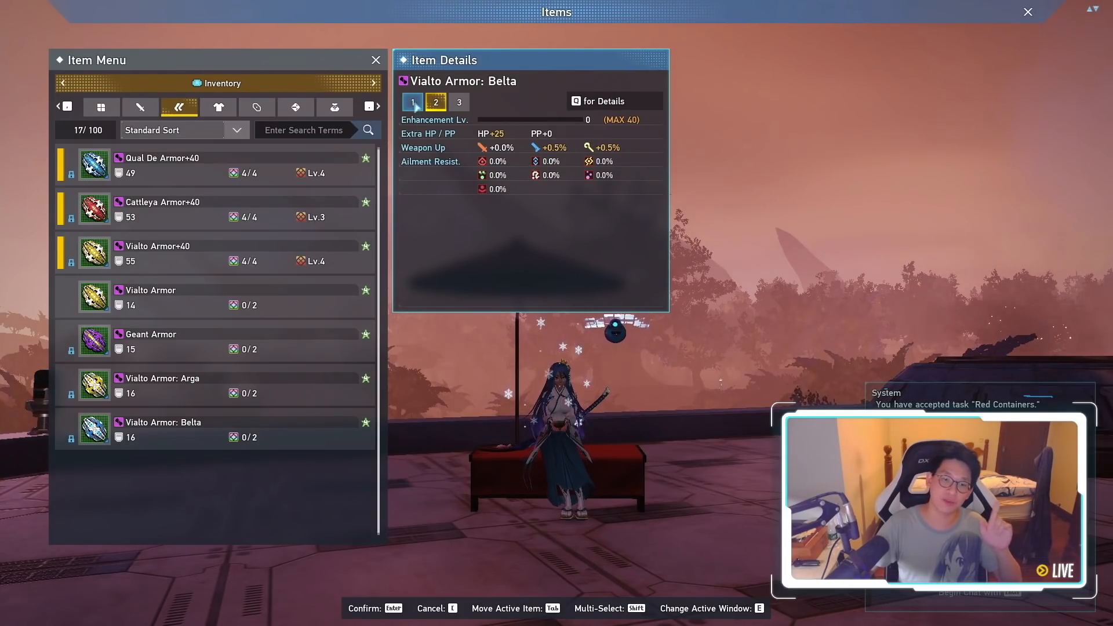
left_click(162, 378)
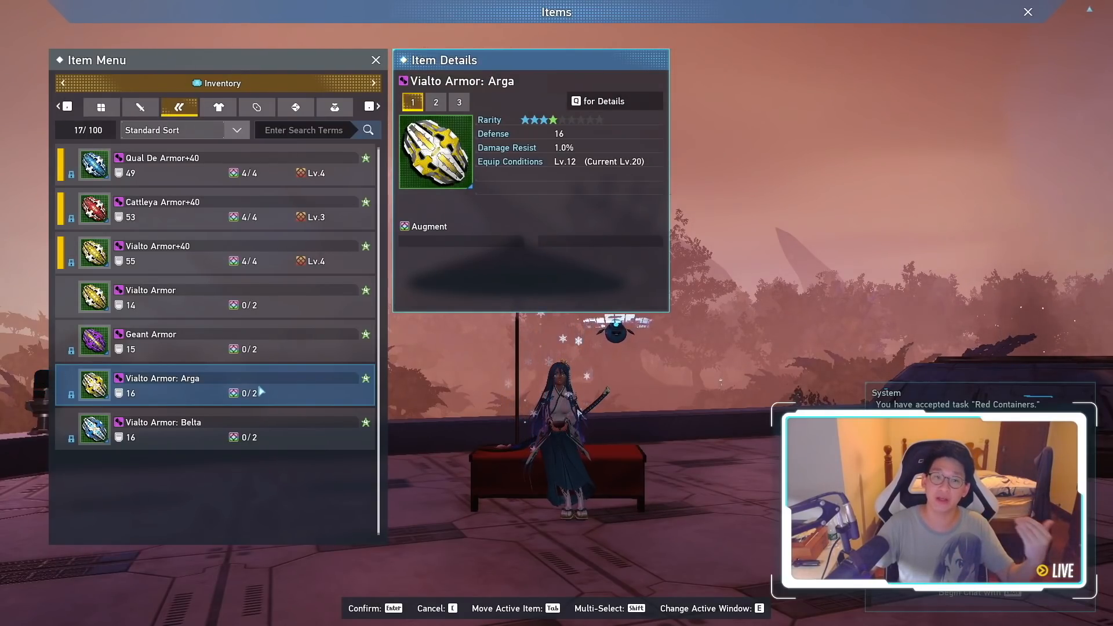
Step: Check both detail pages for plain Vialto Armor and Arga, then view Geant Armor
left_click(178, 297)
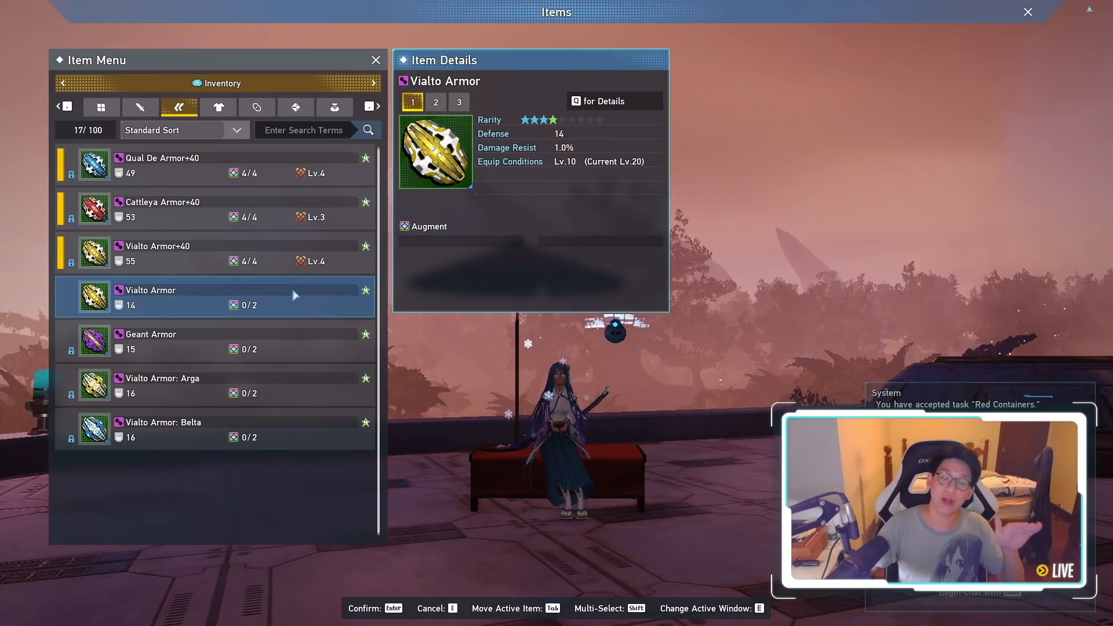
left_click(436, 102)
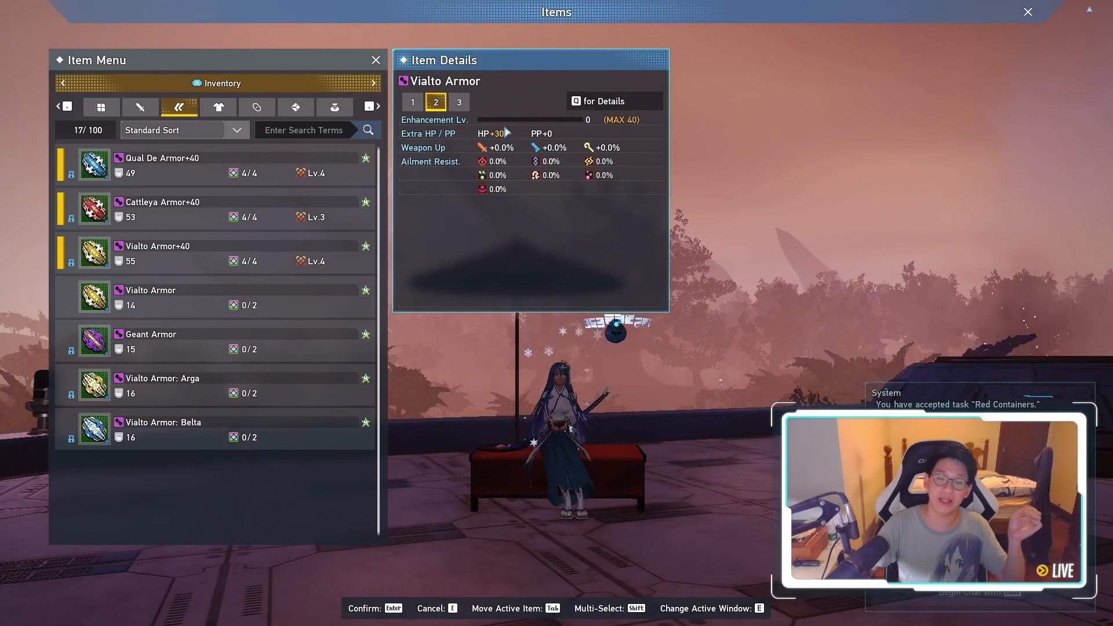
left_click(412, 101)
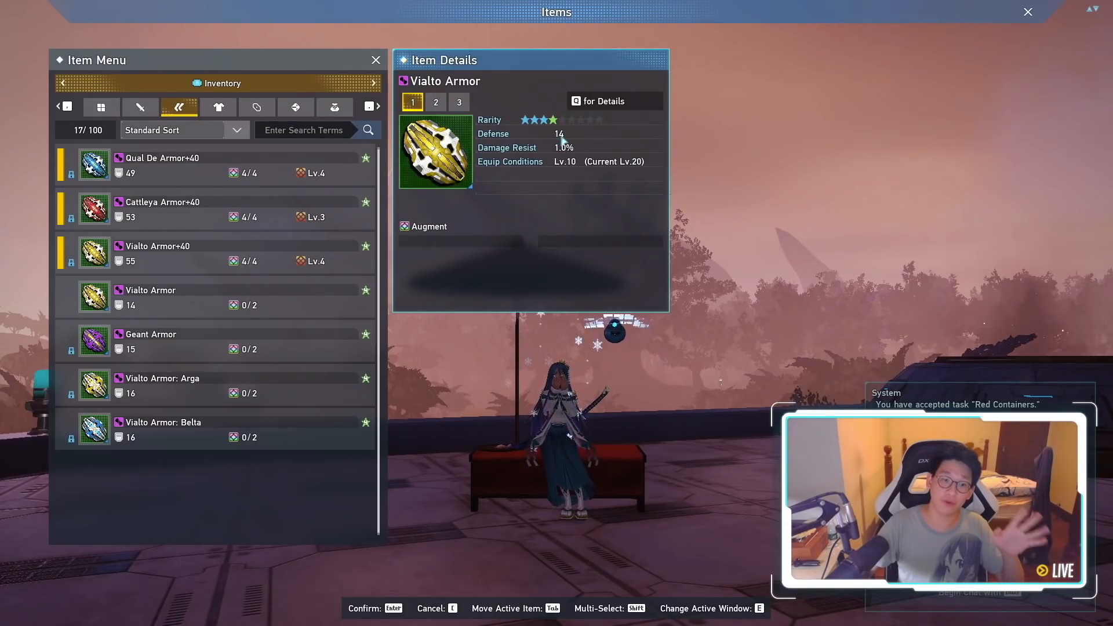
left_click(162, 378)
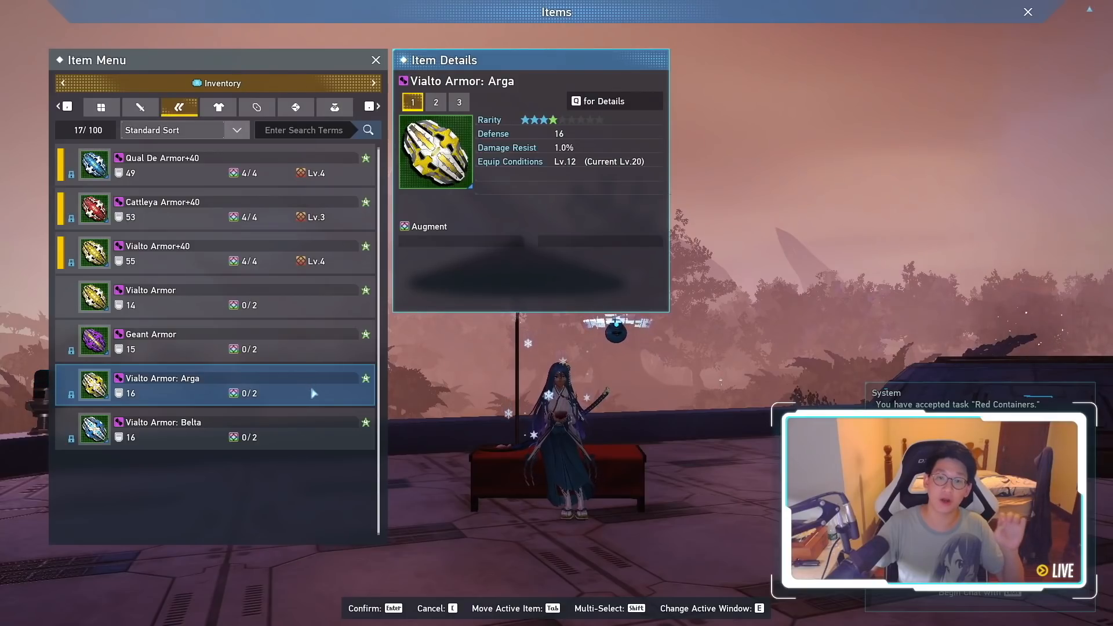
left_click(436, 101)
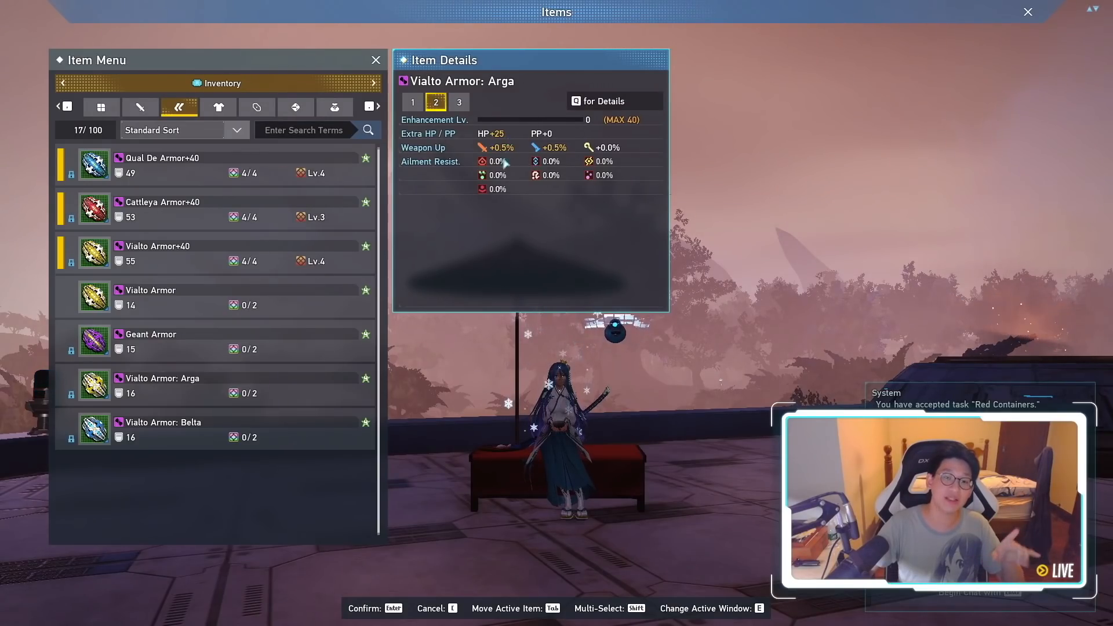
left_click(412, 101)
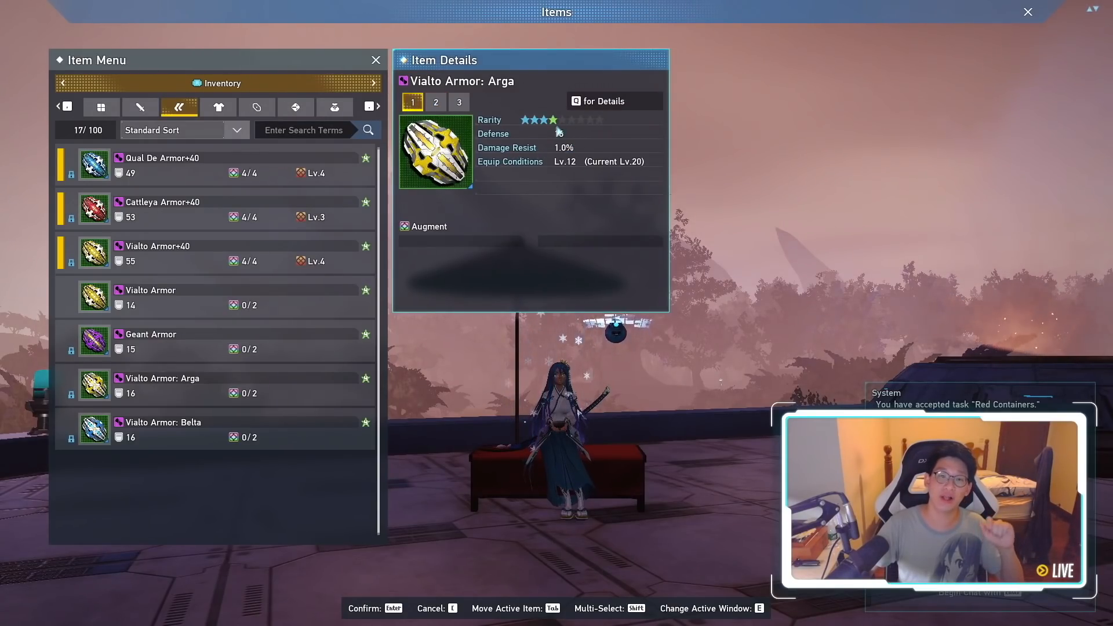
left_click(161, 385)
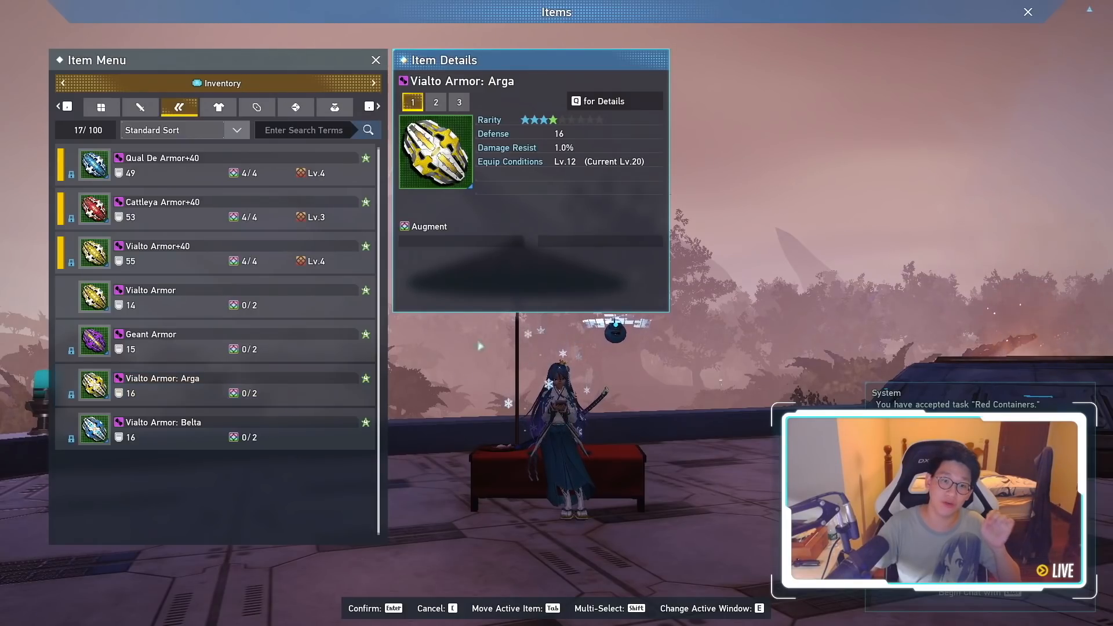
left_click(435, 101)
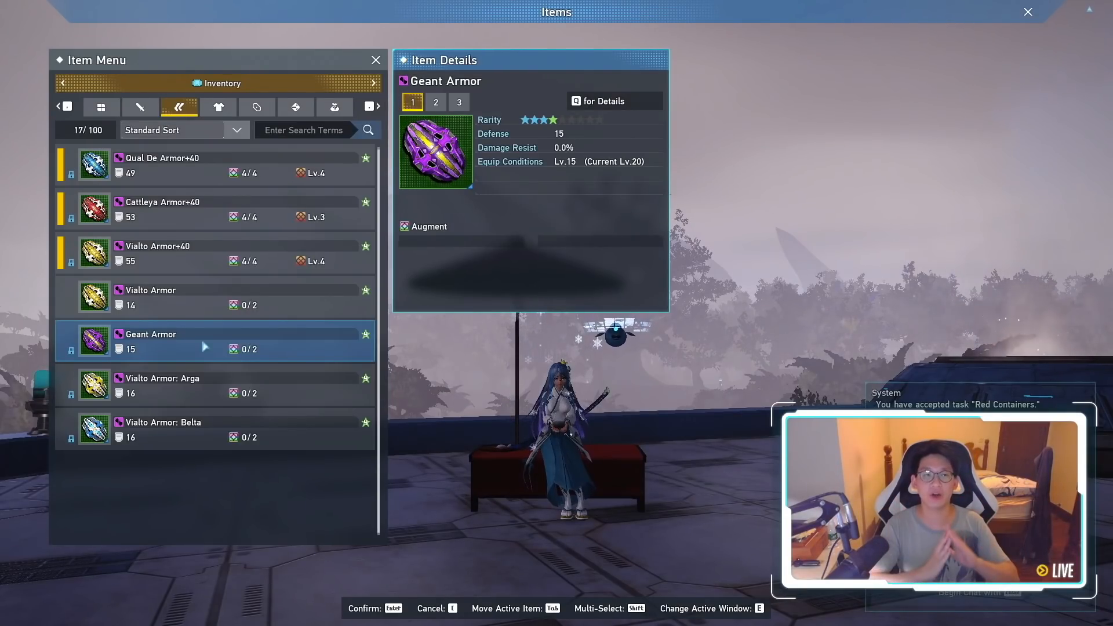
Step: Recheck Vialto Armor: Arga, Belta, then Arga again, and view Cattleya Armor+40
left_click(162, 385)
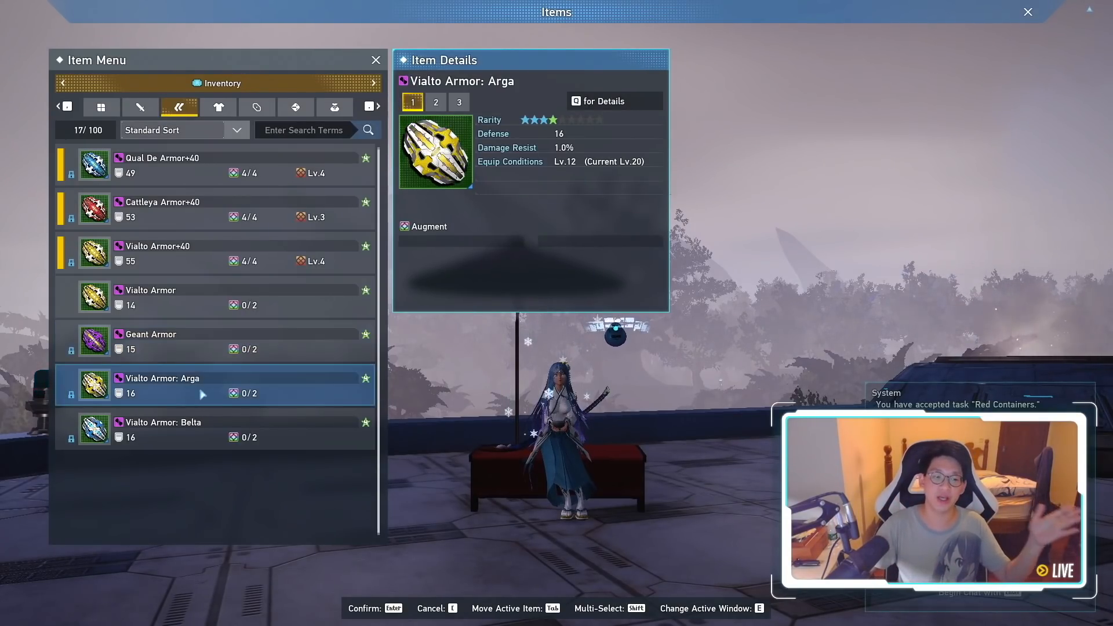
left_click(161, 429)
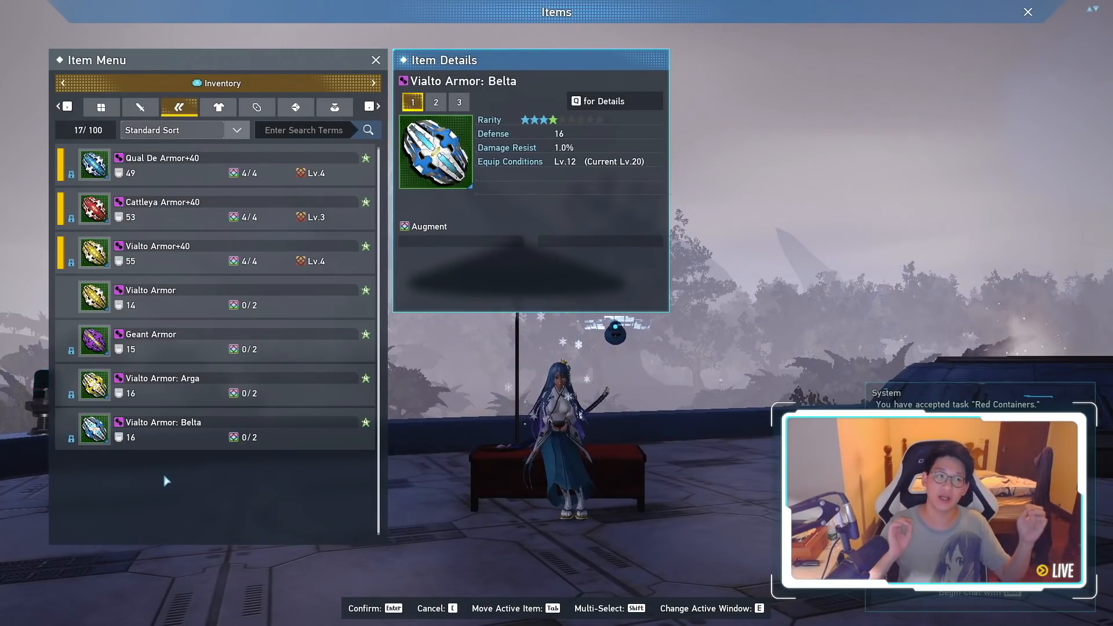
left_click(161, 386)
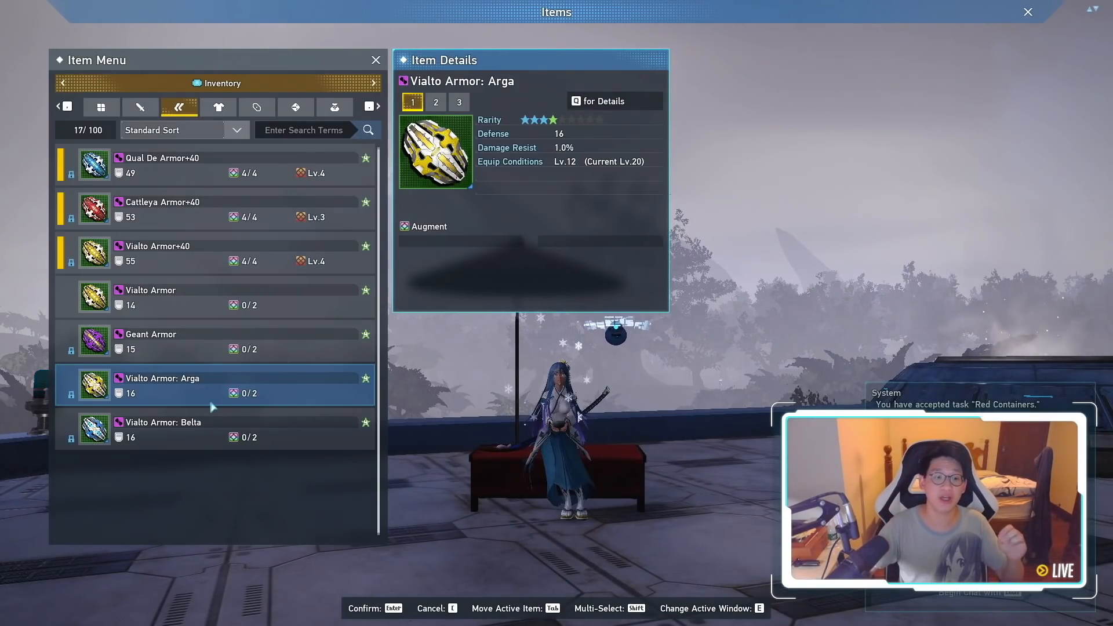
left_click(177, 253)
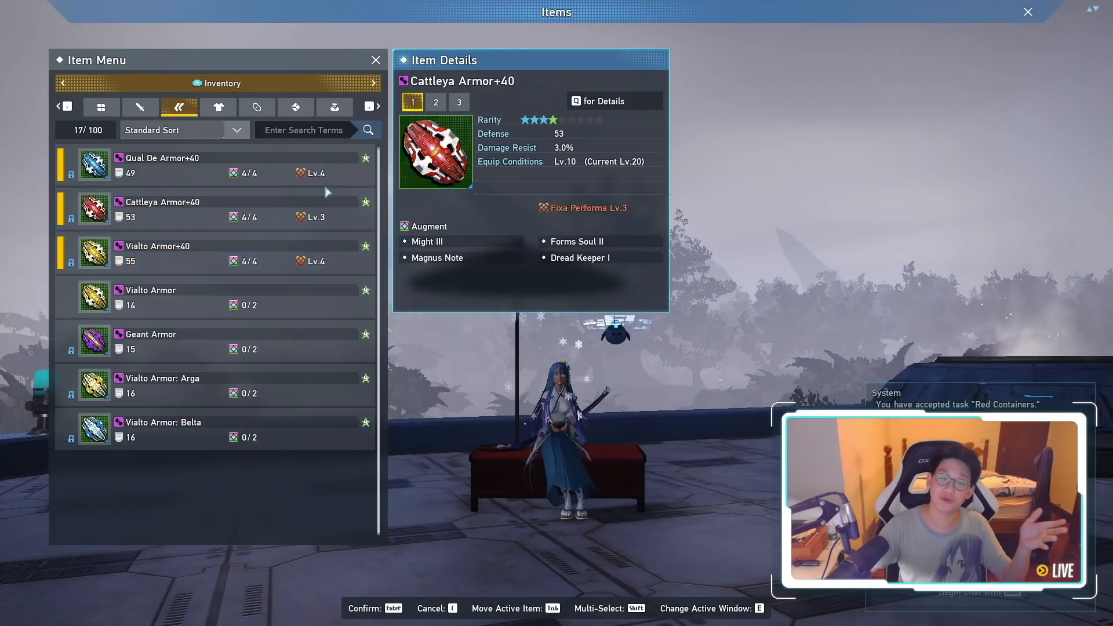
Step: Review Vialto, Geant, Arga, Qual De+40 and Cattleya+40 armor, then show all categories
left_click(162, 384)
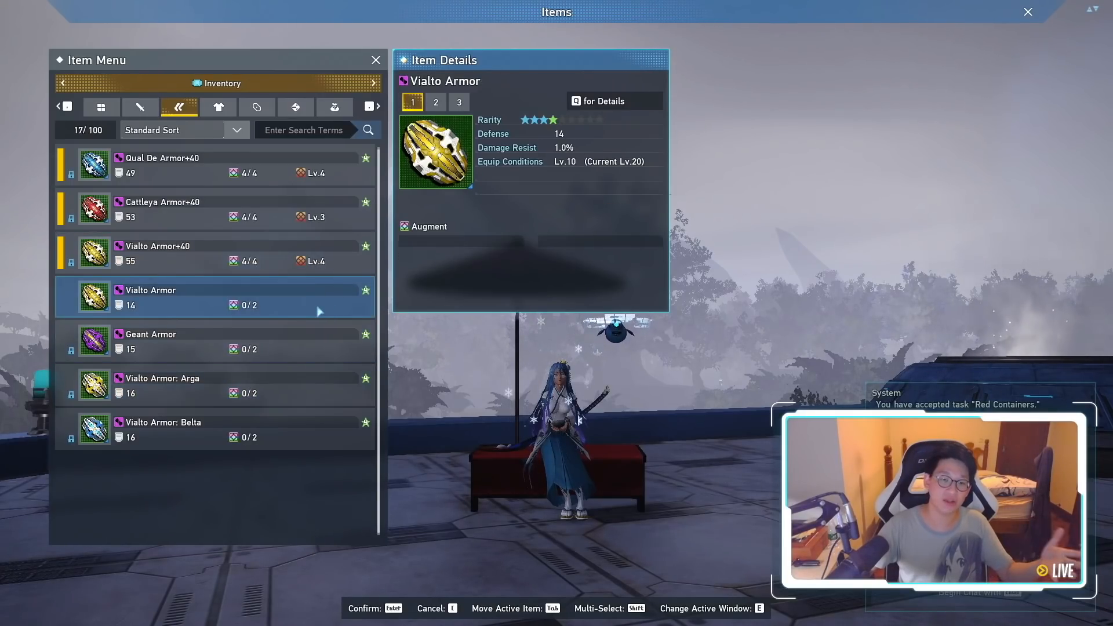
left_click(177, 342)
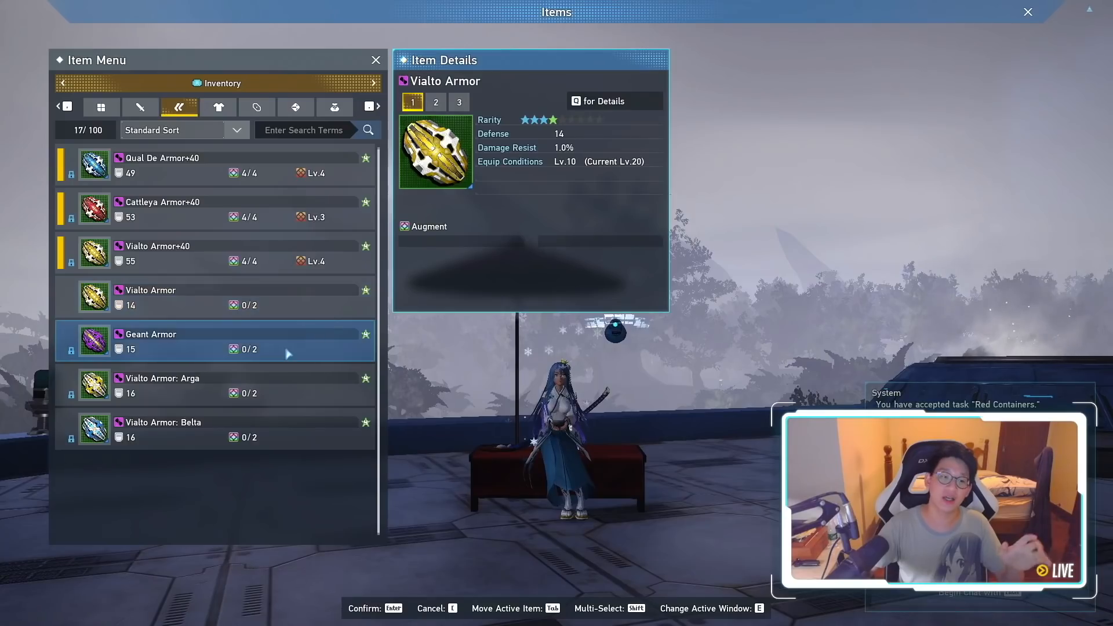
left_click(177, 341)
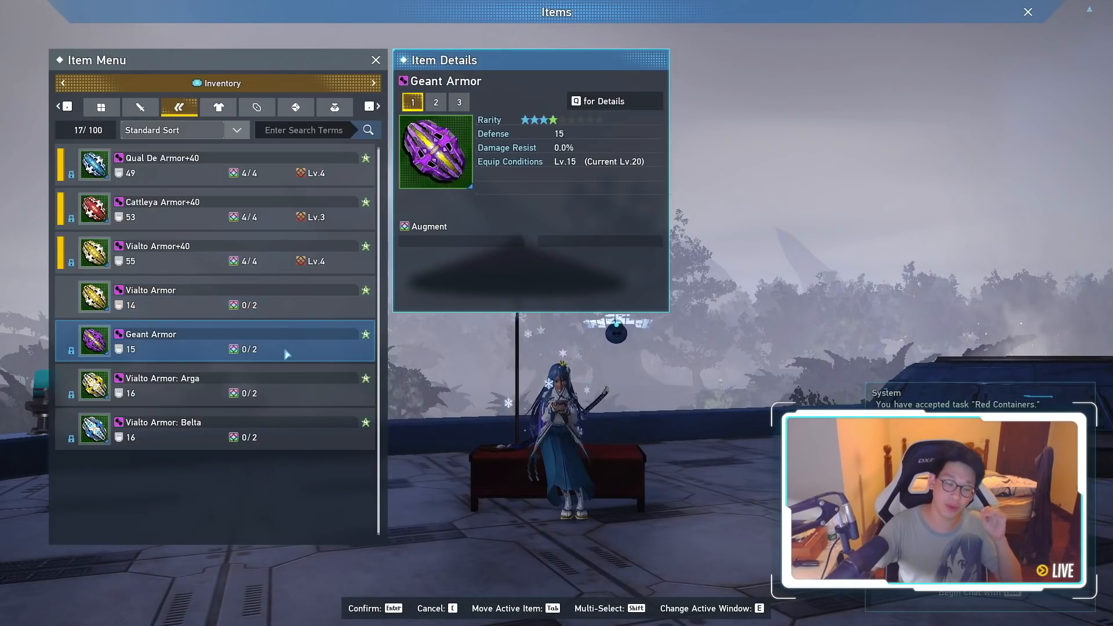
left_click(177, 386)
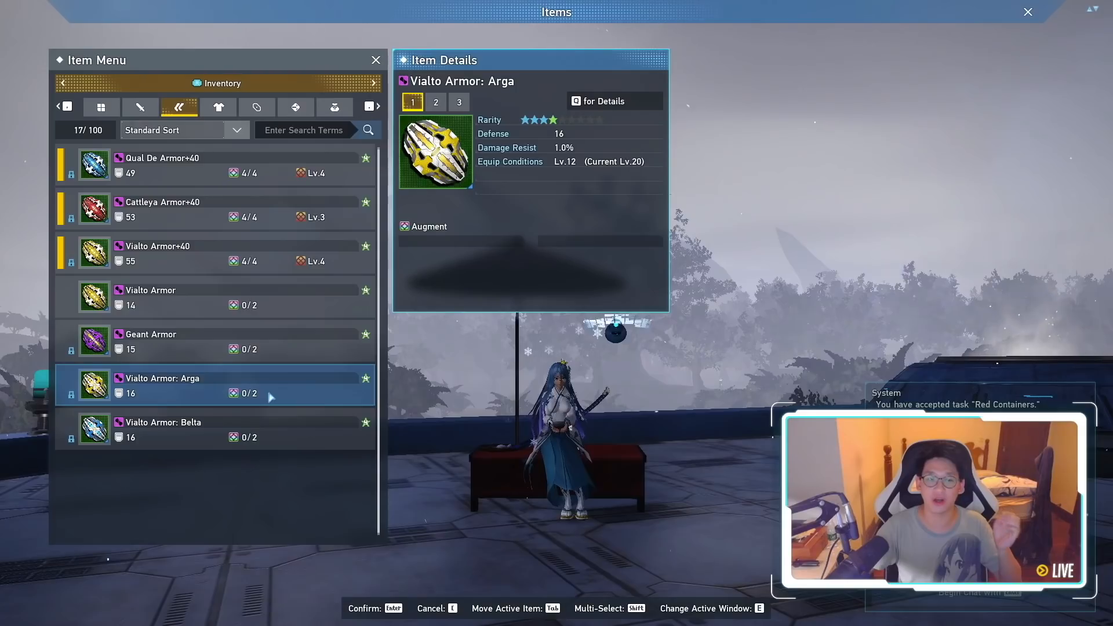
left_click(177, 165)
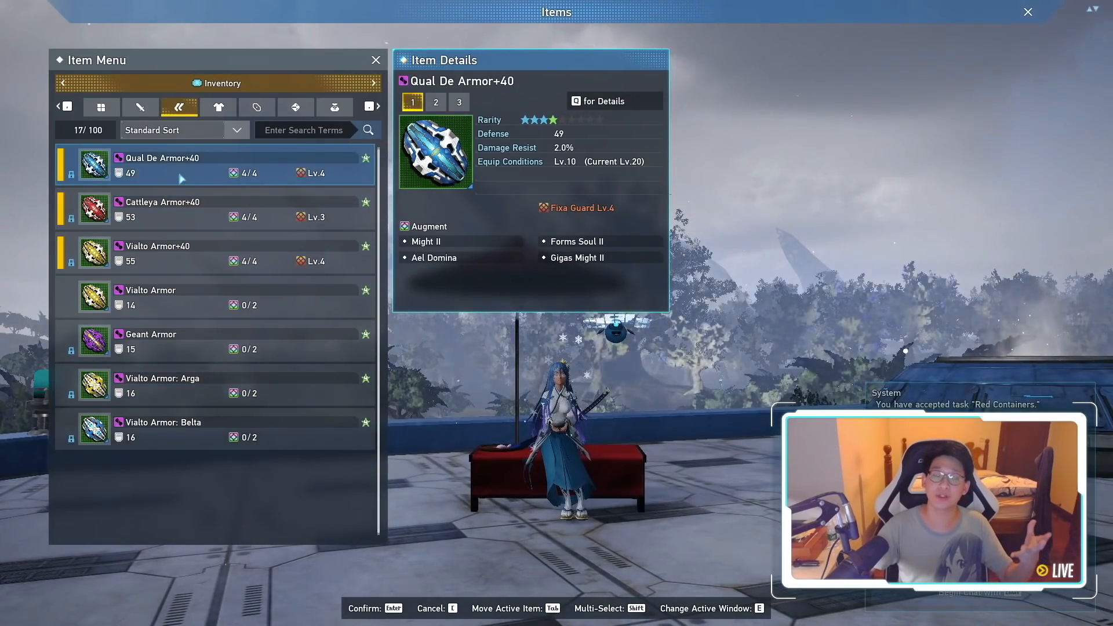
left_click(162, 383)
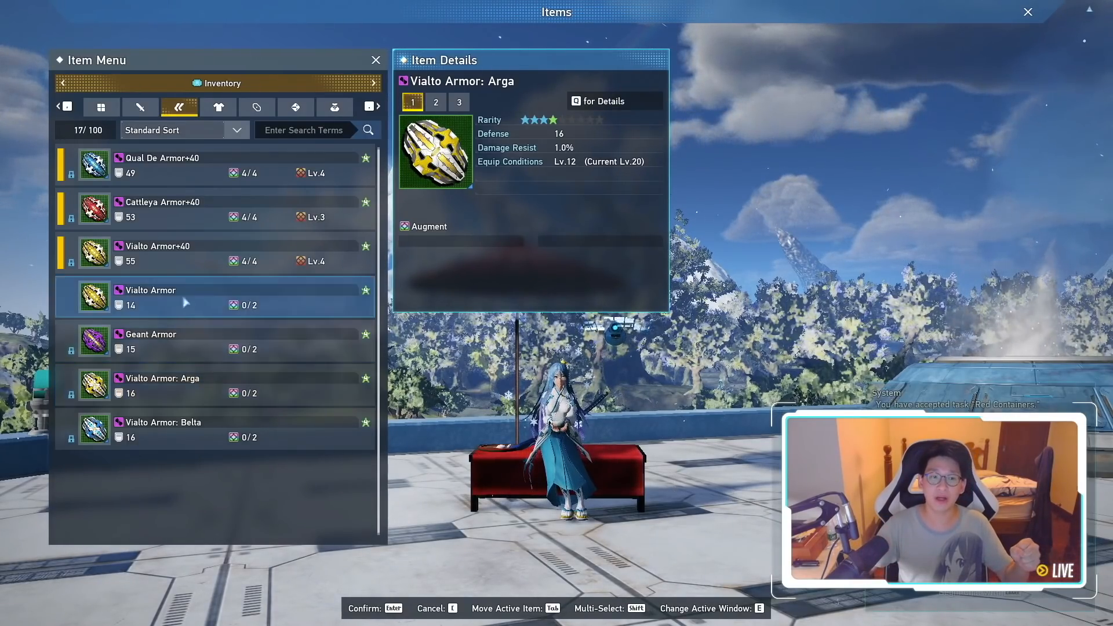
left_click(162, 209)
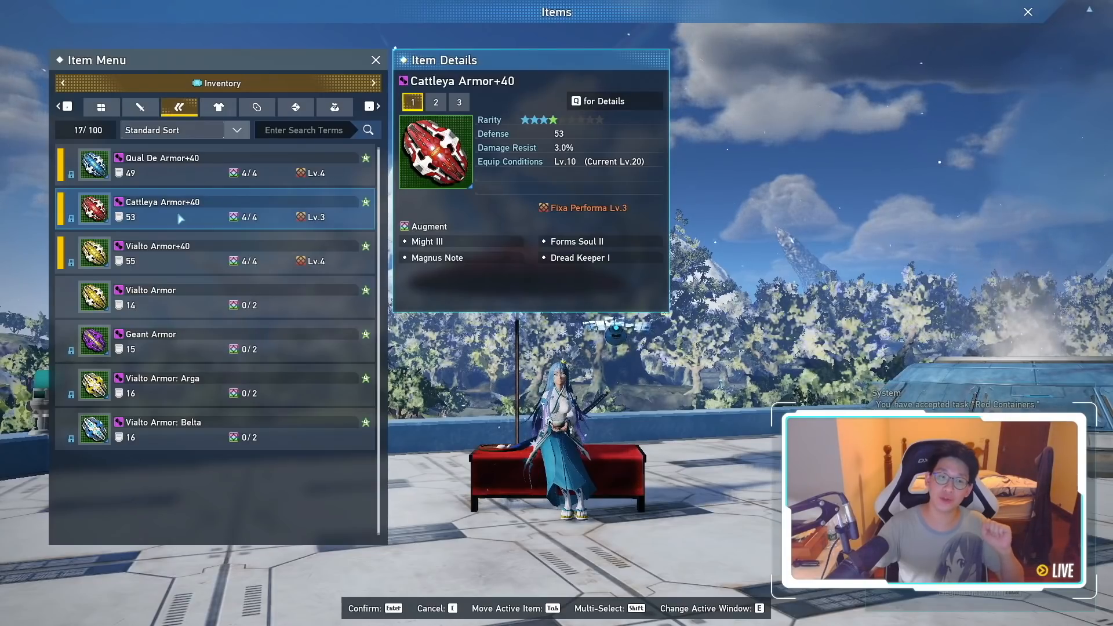
left_click(163, 165)
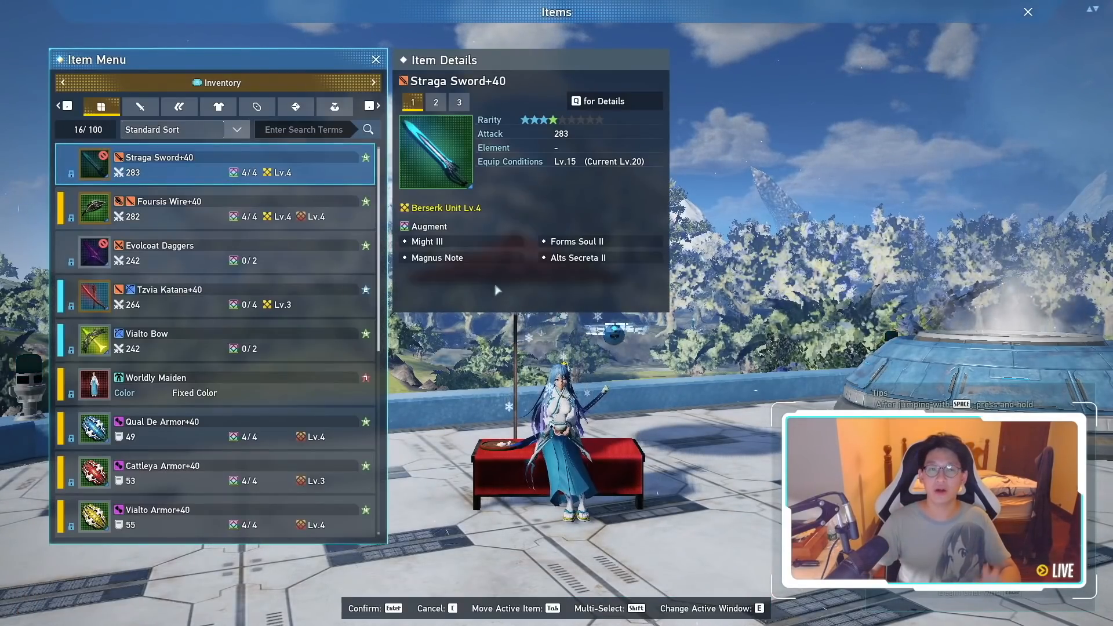
Step: Switch the item menu from Inventory to the empty Quest Storage
left_click(219, 82)
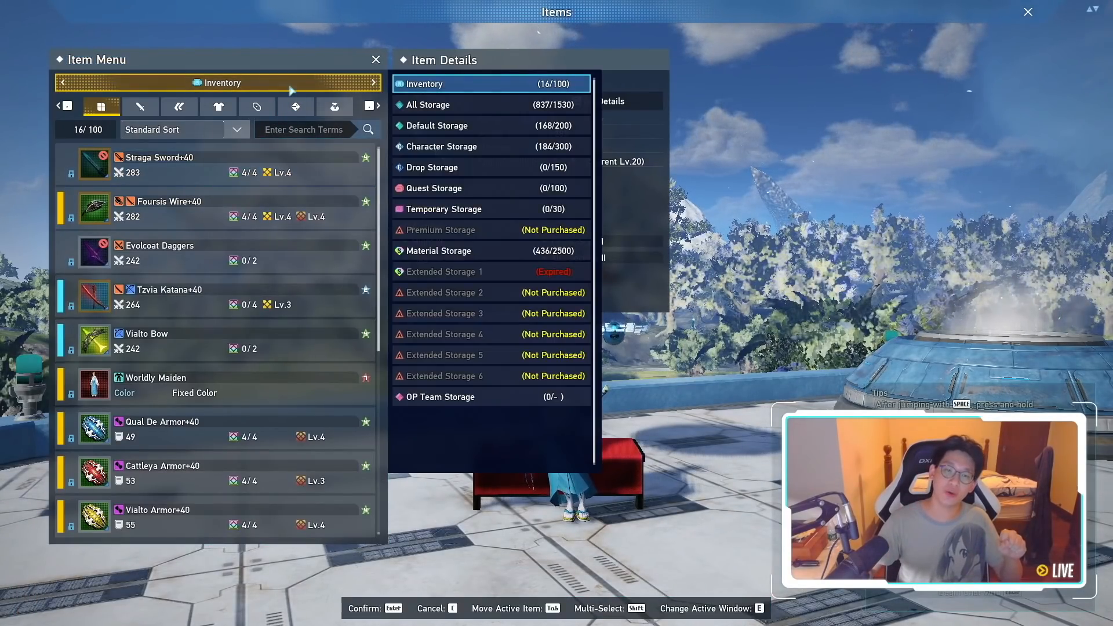
left_click(434, 187)
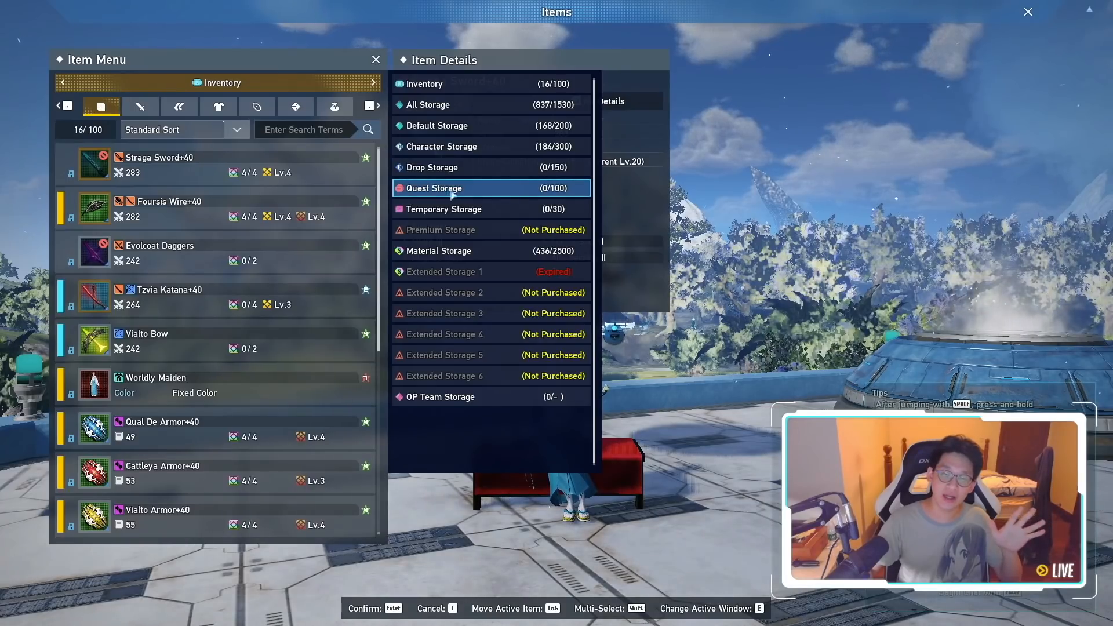
left_click(433, 188)
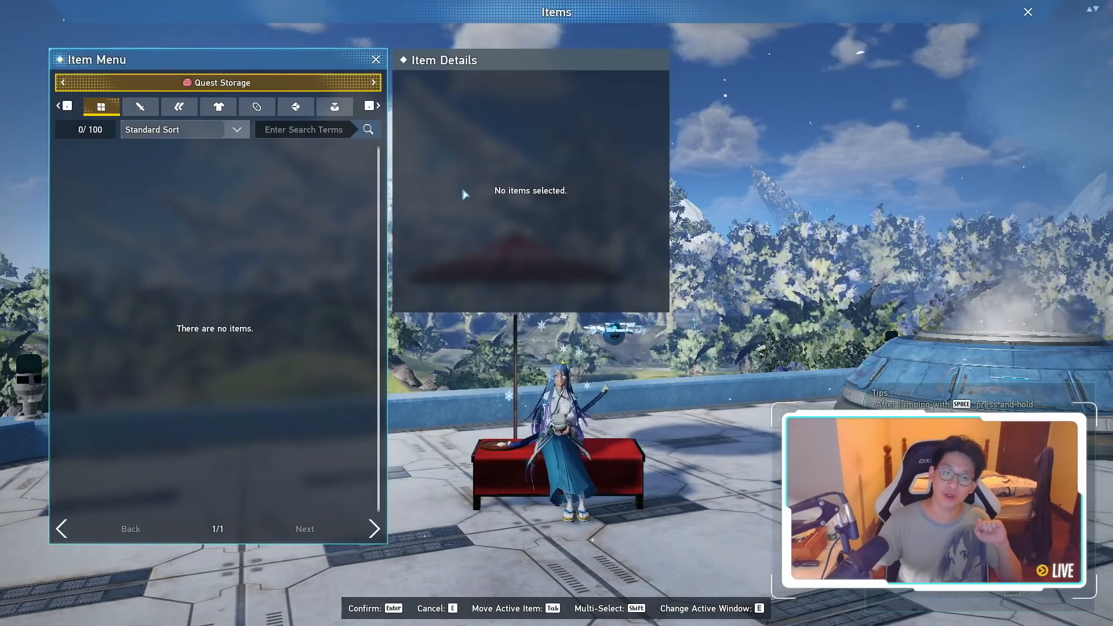
Step: Reopen the storage list and browse Inventory, Default Storage and All Storage entries
left_click(218, 82)
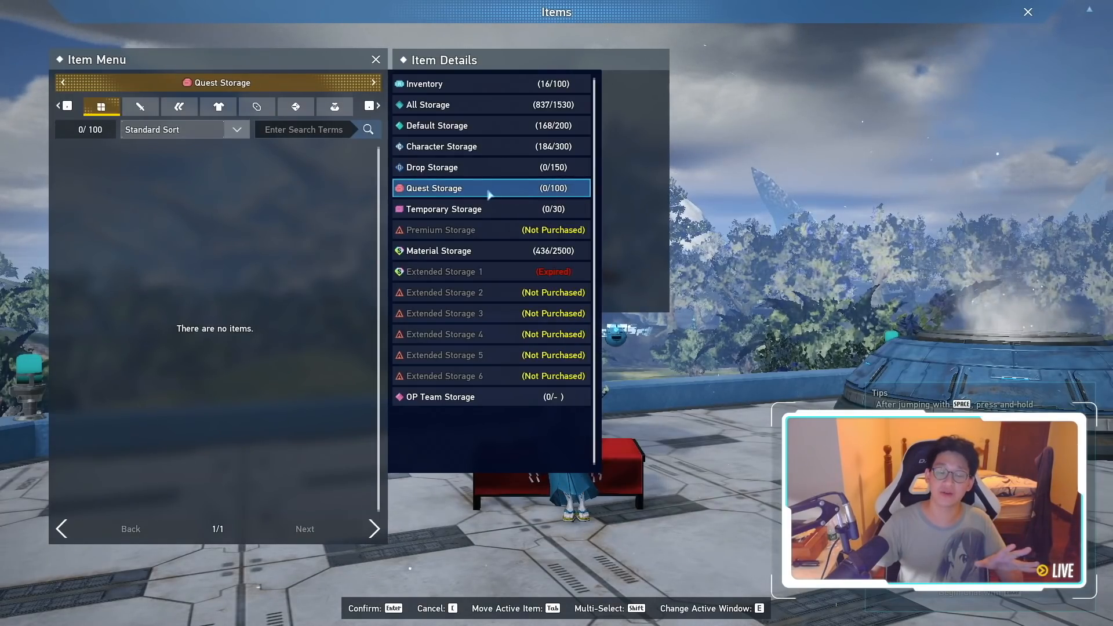
left_click(490, 84)
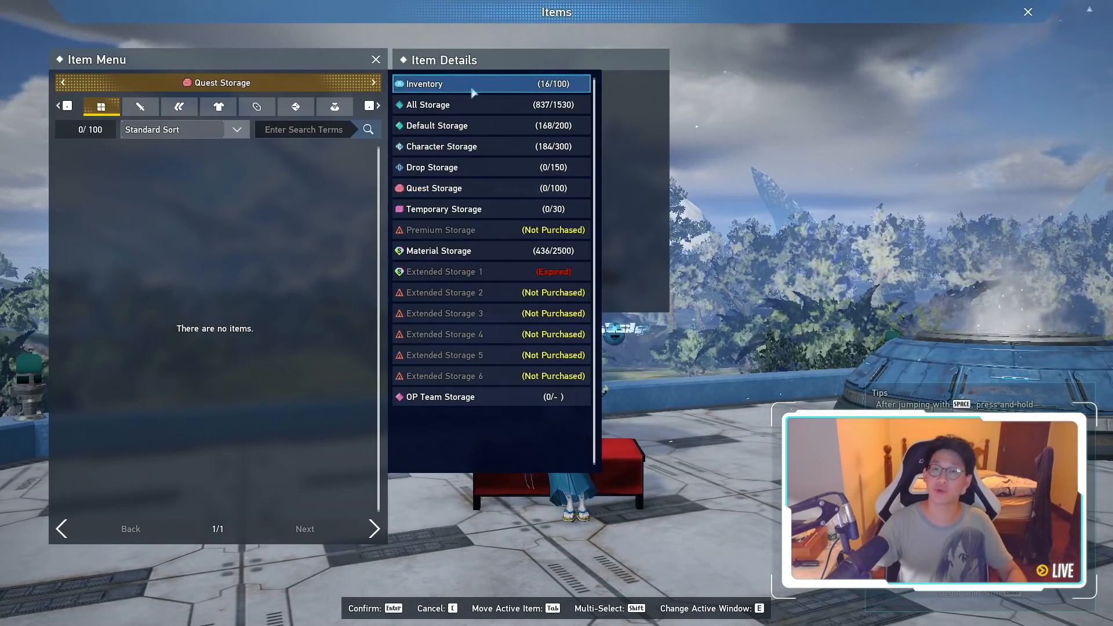
left_click(438, 251)
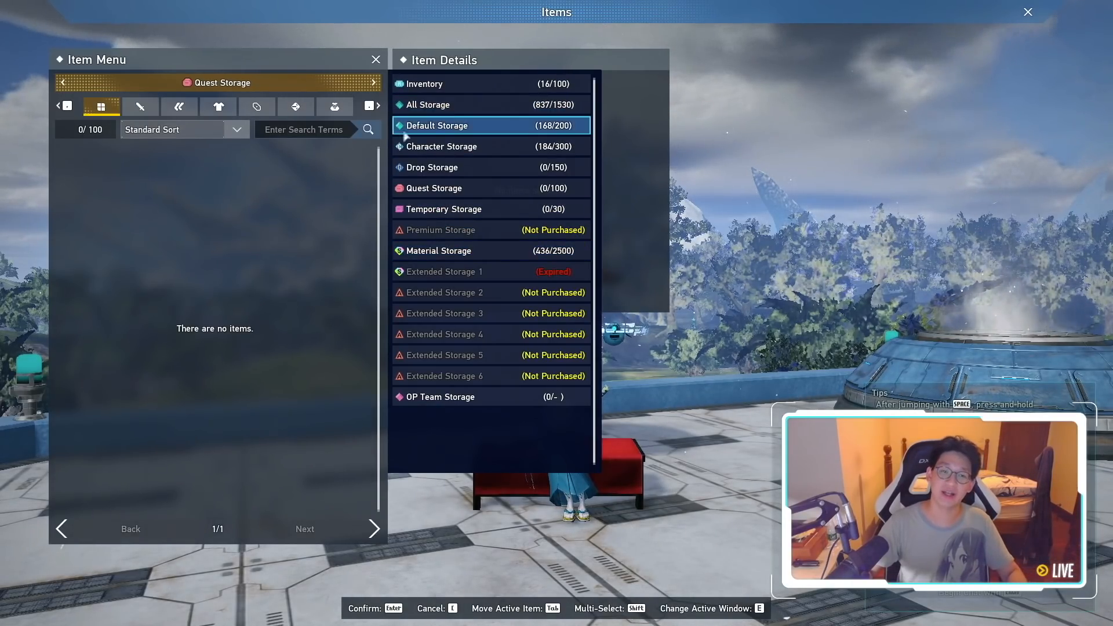
left_click(462, 105)
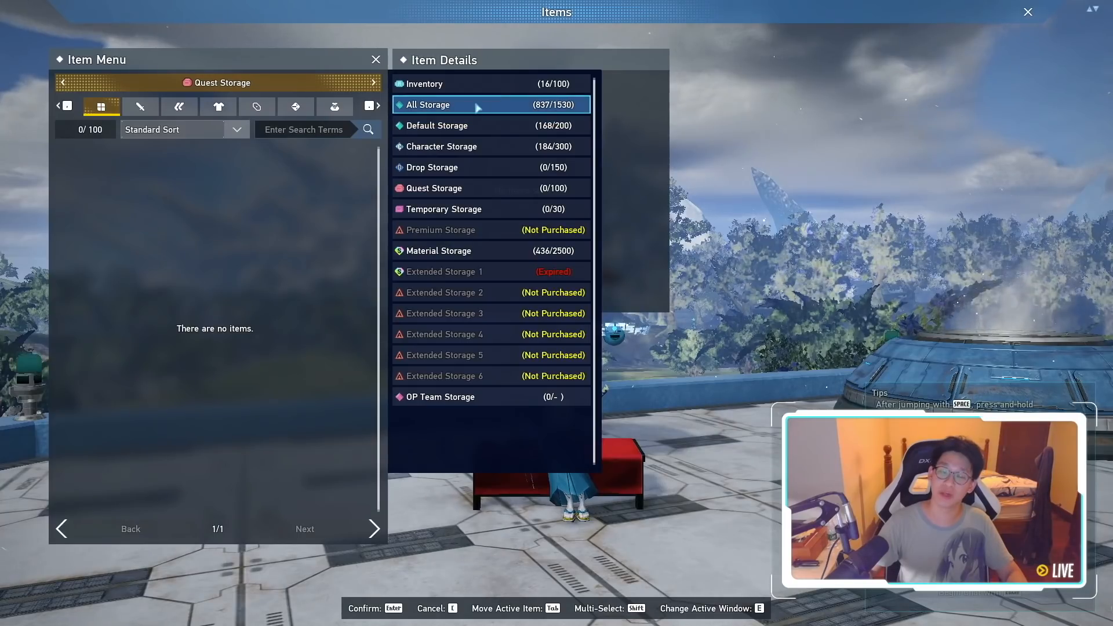